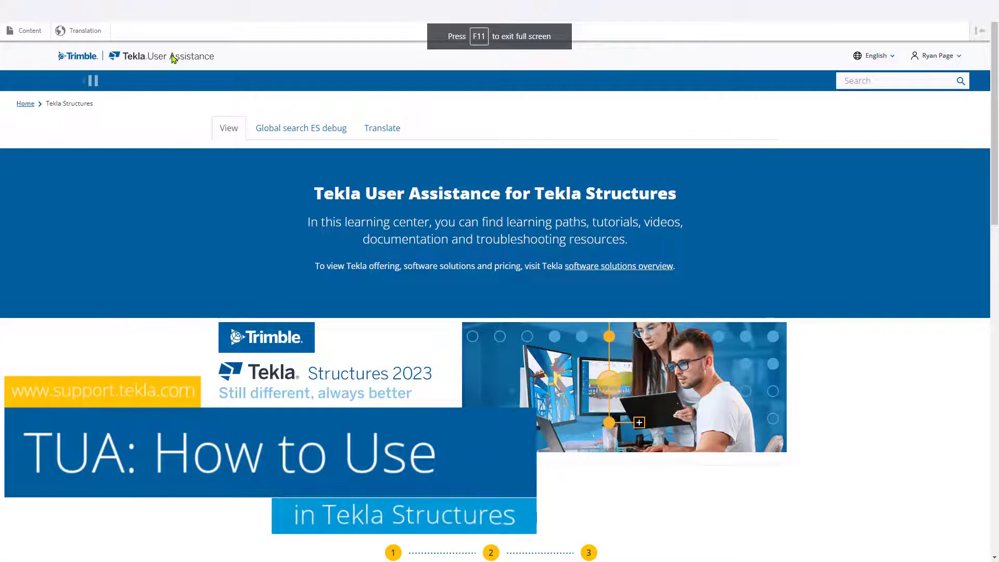
# - Scroll through the Tekla Structures User Assistance home page
pyautogui.scroll(-3)
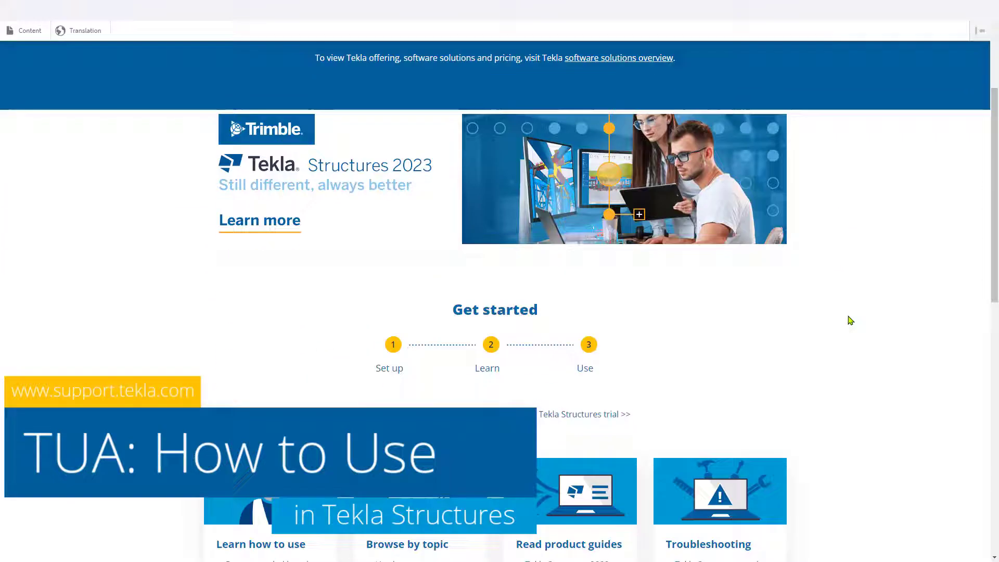
pyautogui.scroll(-3)
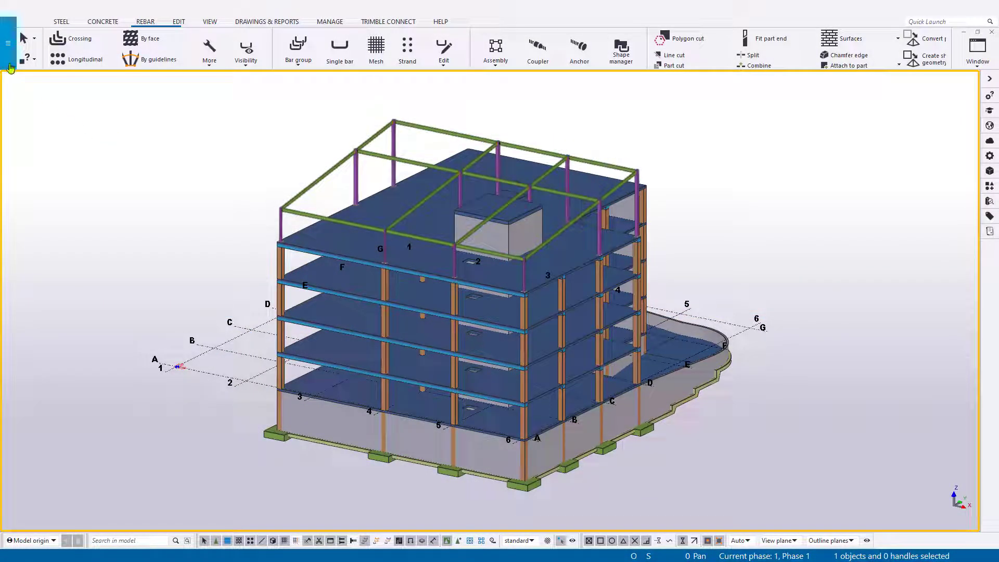
# - Launch Tekla User Assistance from the Tekla Structures File > Help menu
pyautogui.click(9, 44)
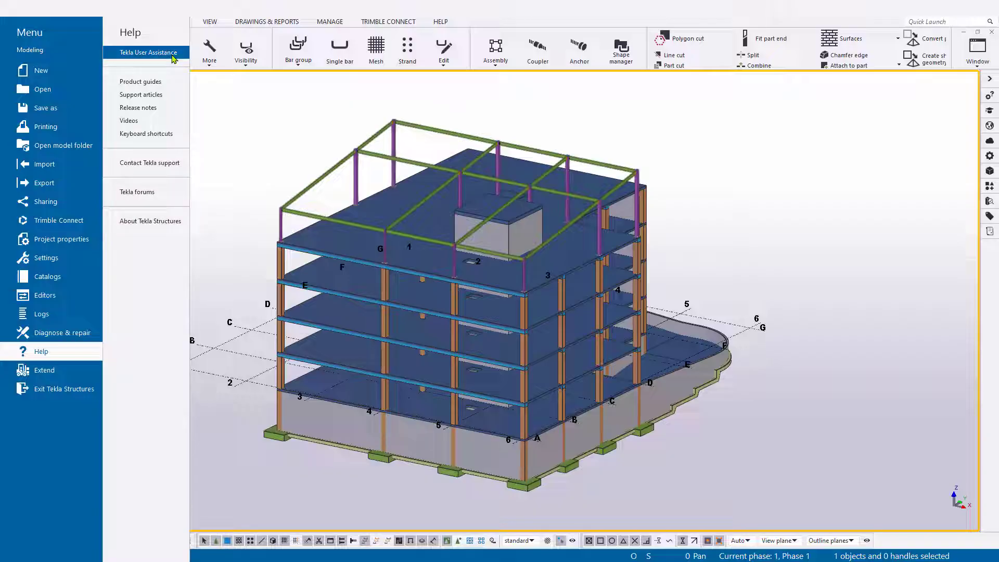
pyautogui.click(147, 52)
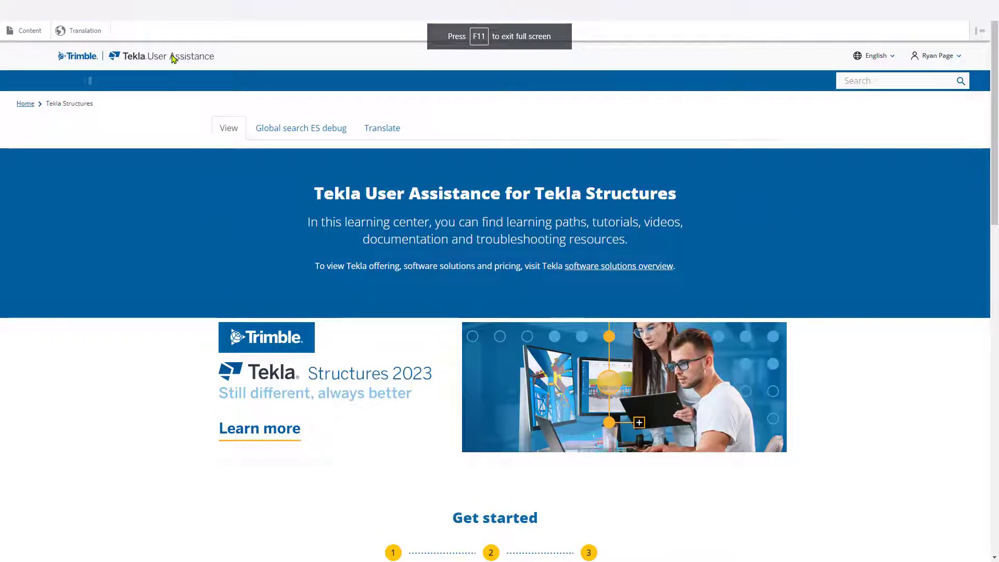
# - Scroll down to the Get started learning, topic, product guide and troubleshooting cards
pyautogui.scroll(-3)
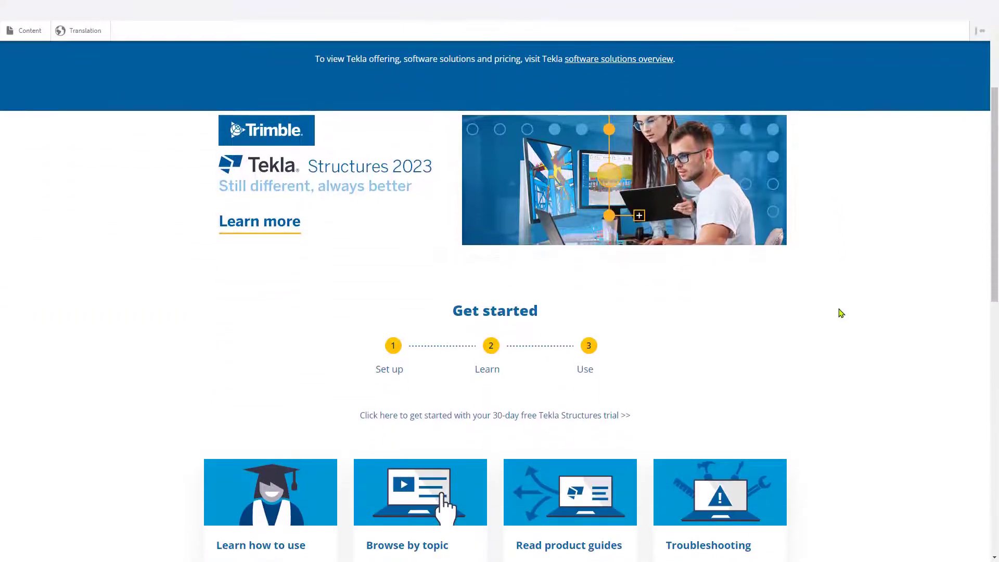
pyautogui.scroll(-3)
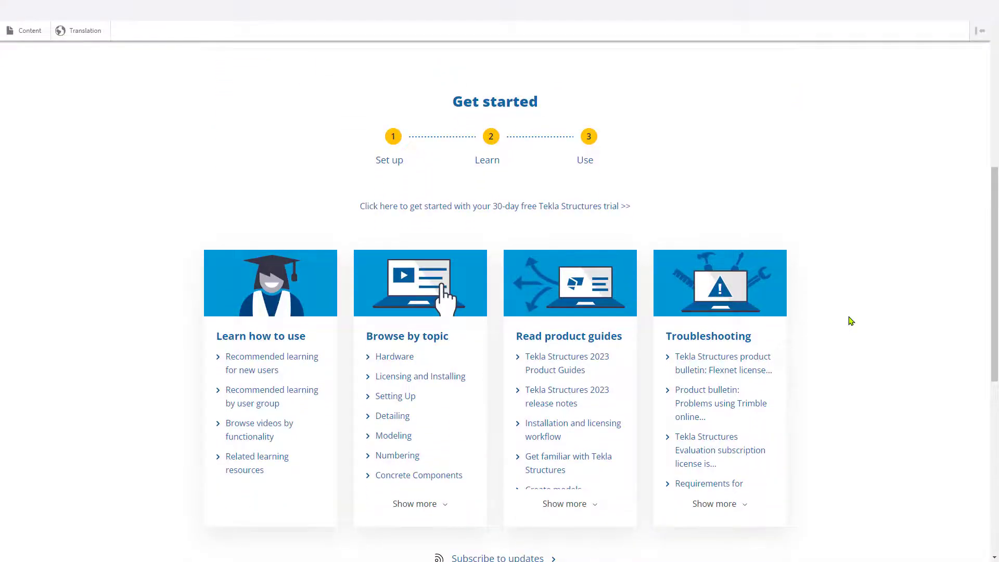
pyautogui.moveTo(194, 241); pyautogui.dragTo(344, 538)
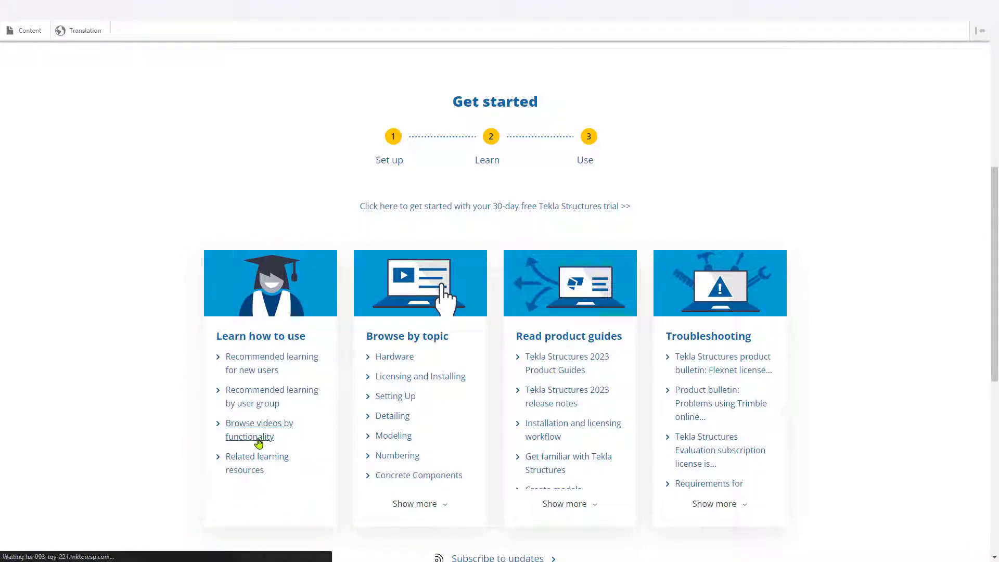
pyautogui.moveTo(343, 438)
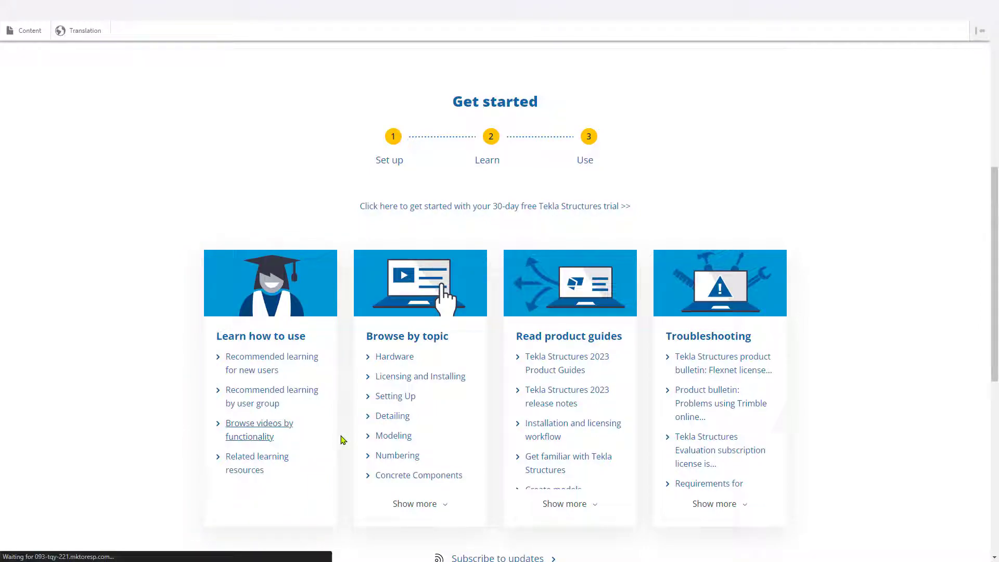
# - Filter the video tutorials by functionality to Construction management and review the results
pyautogui.click(259, 429)
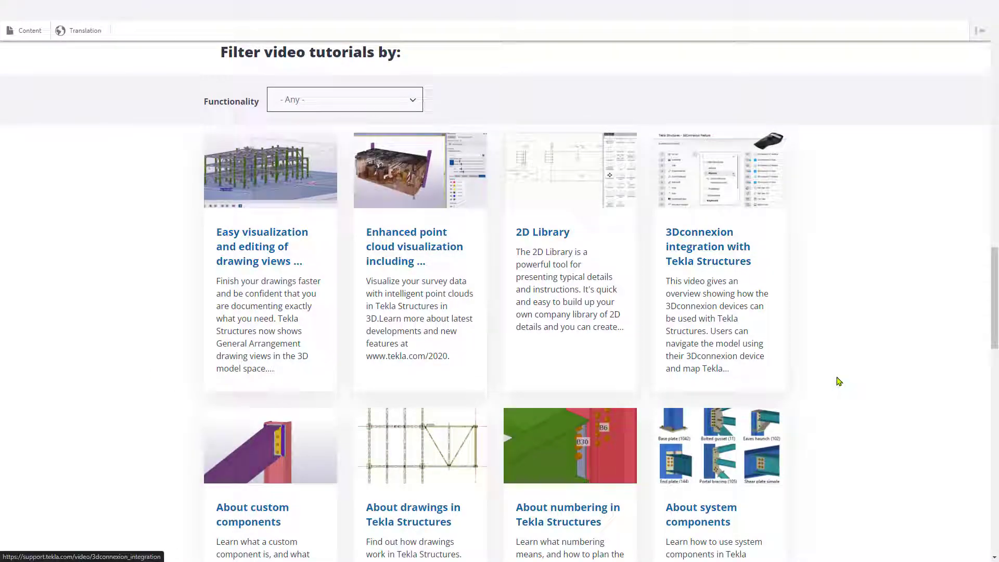
pyautogui.scroll(-3)
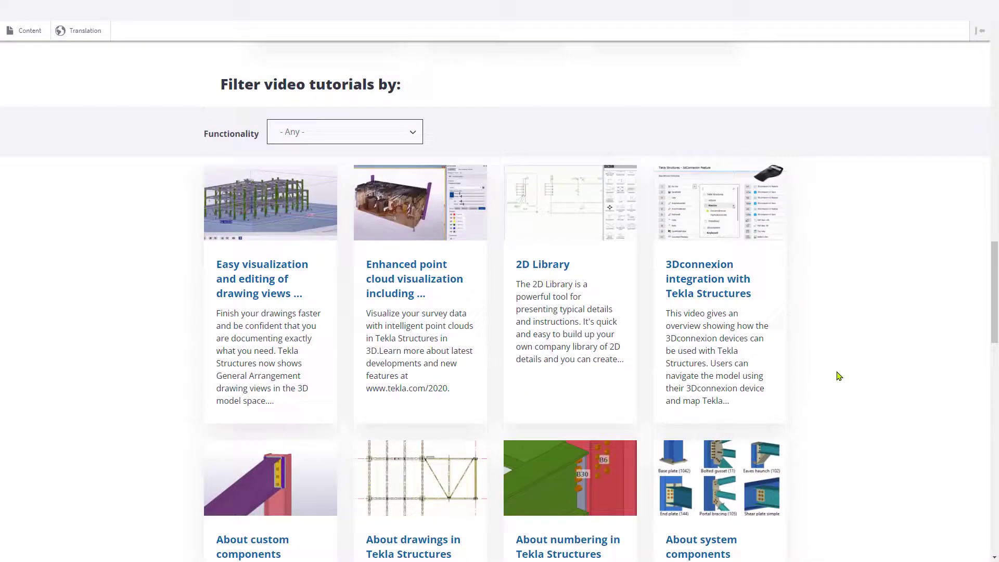
pyautogui.click(344, 131)
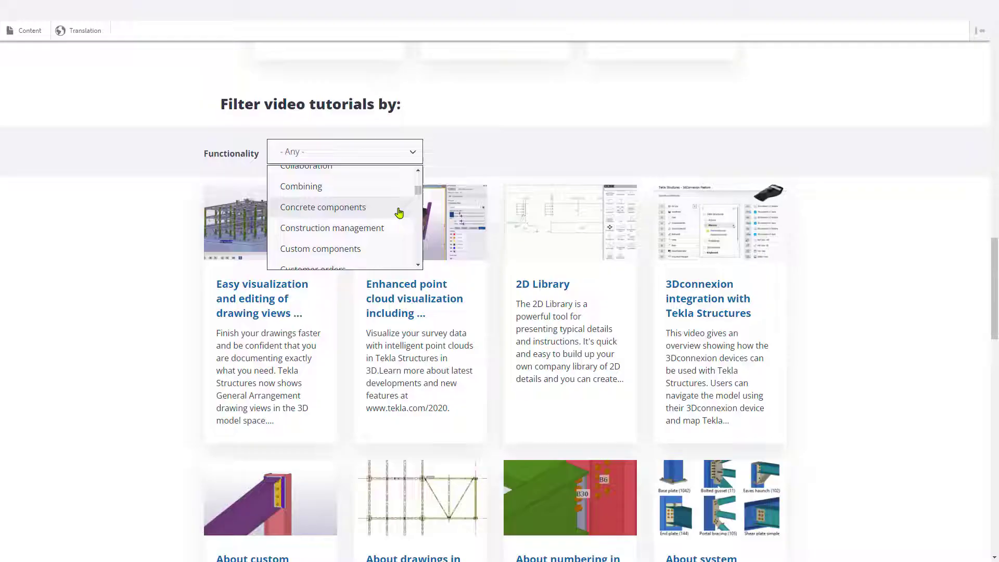
pyautogui.click(331, 227)
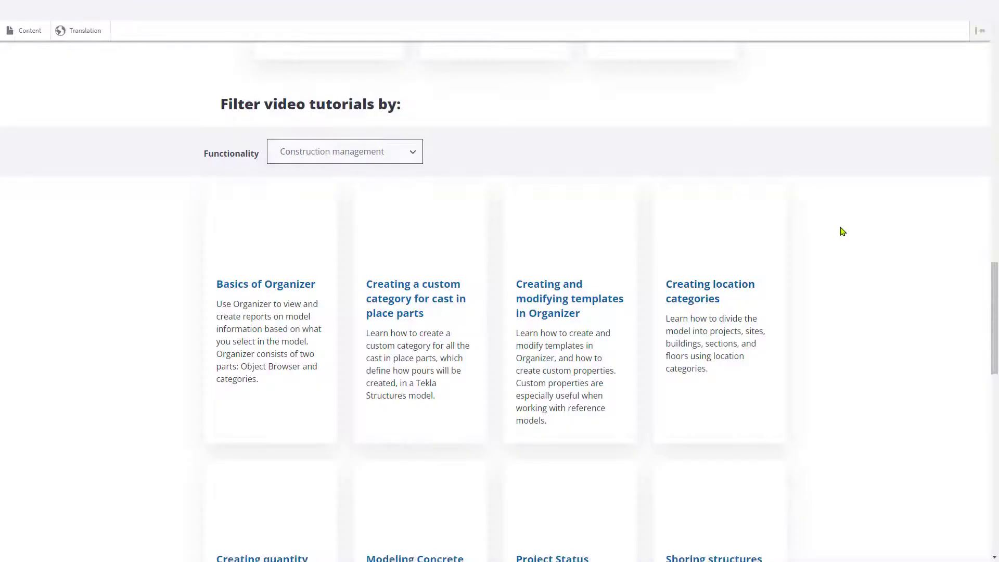
pyautogui.scroll(-3)
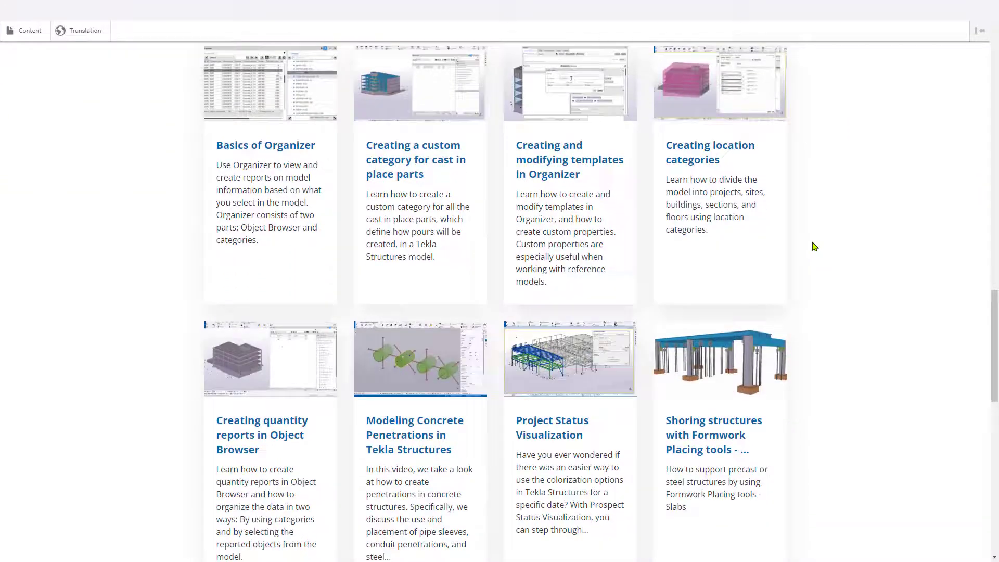
pyautogui.scroll(-3)
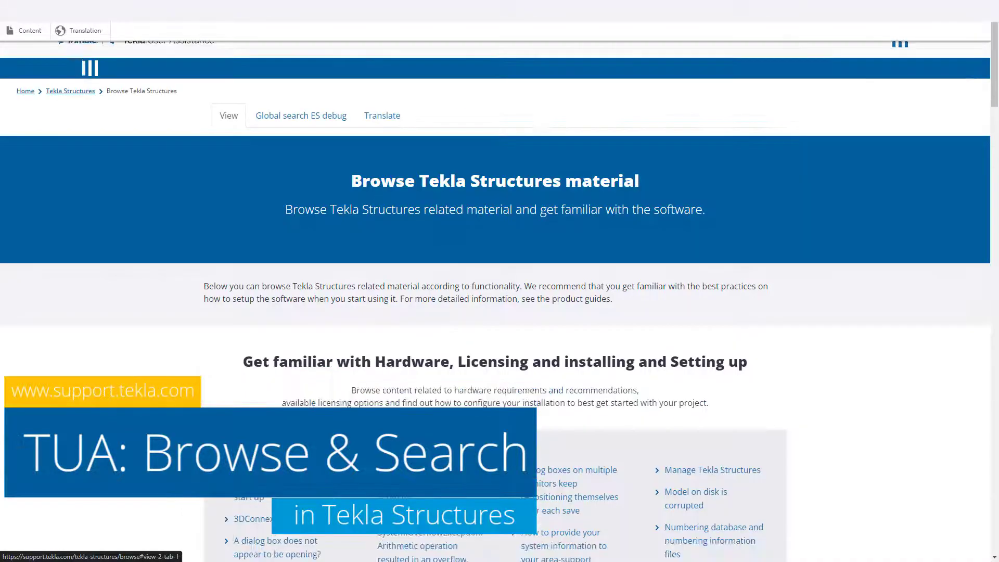
# - Scroll the Browse page to the Detailing, Modeling and Numbering section
pyautogui.scroll(-3)
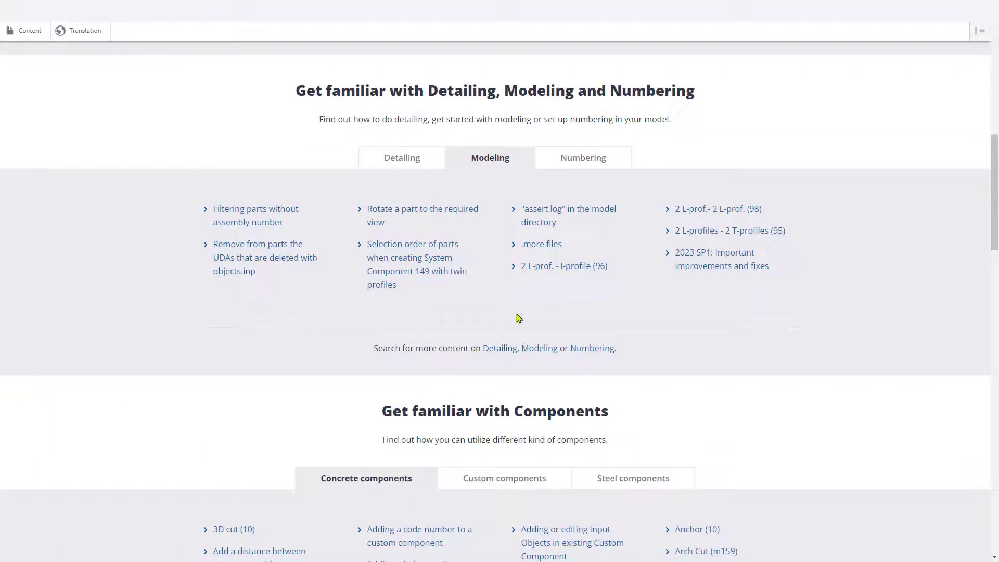
pyautogui.moveTo(539, 348)
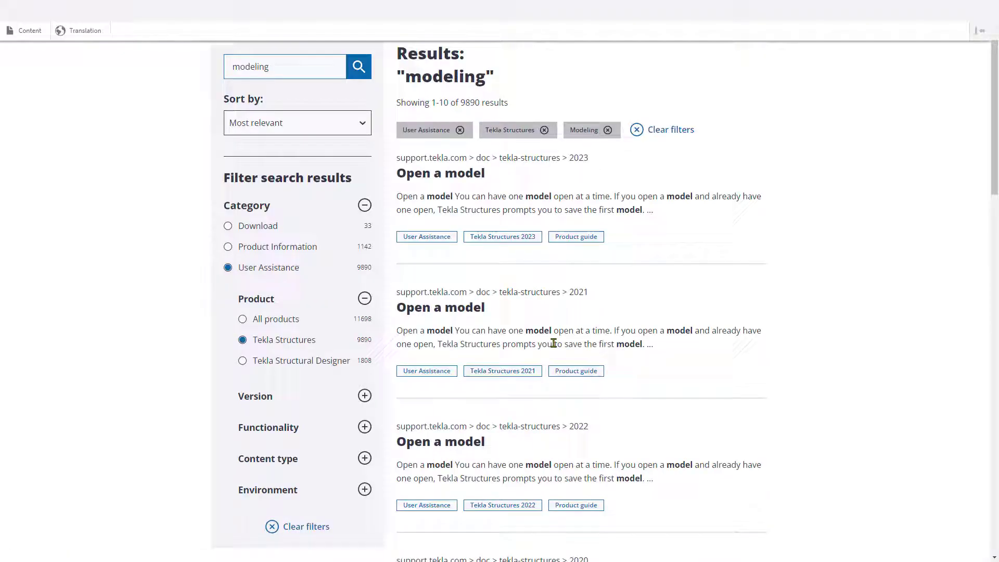
# - Limit the modeling results to version 2023, then switch to the Product Information category
pyautogui.scroll(-3)
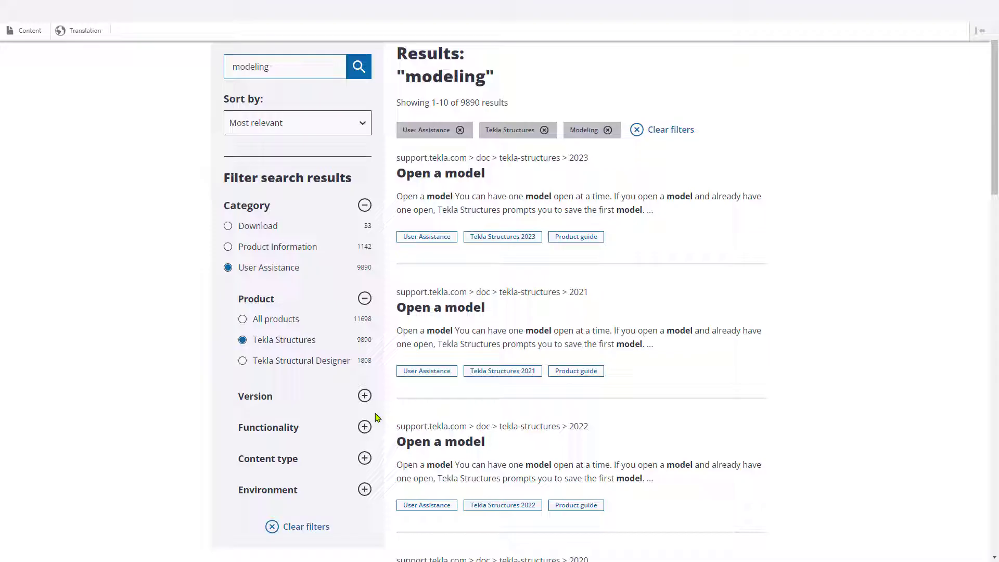
pyautogui.click(364, 395)
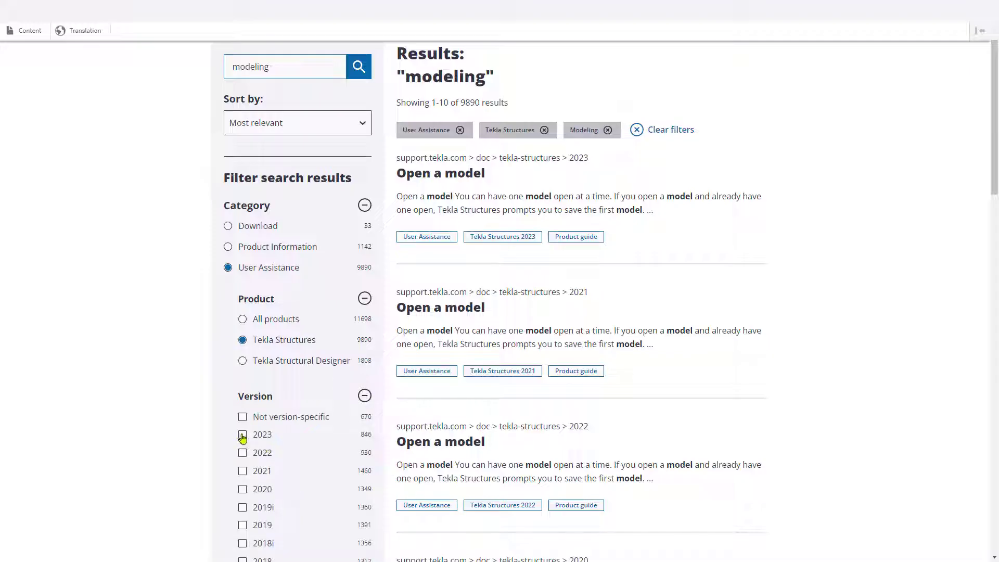
pyautogui.click(242, 434)
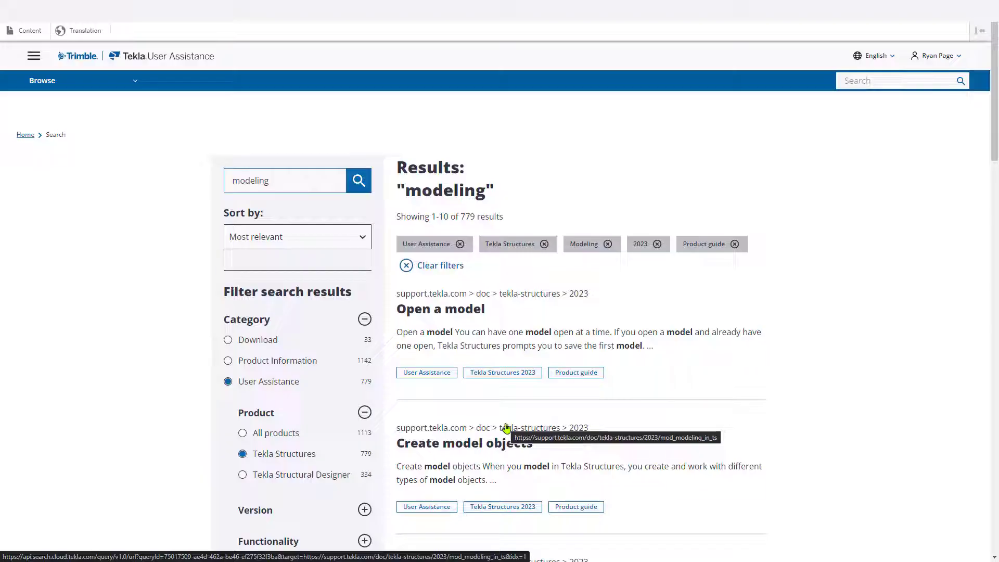
pyautogui.moveTo(236, 380)
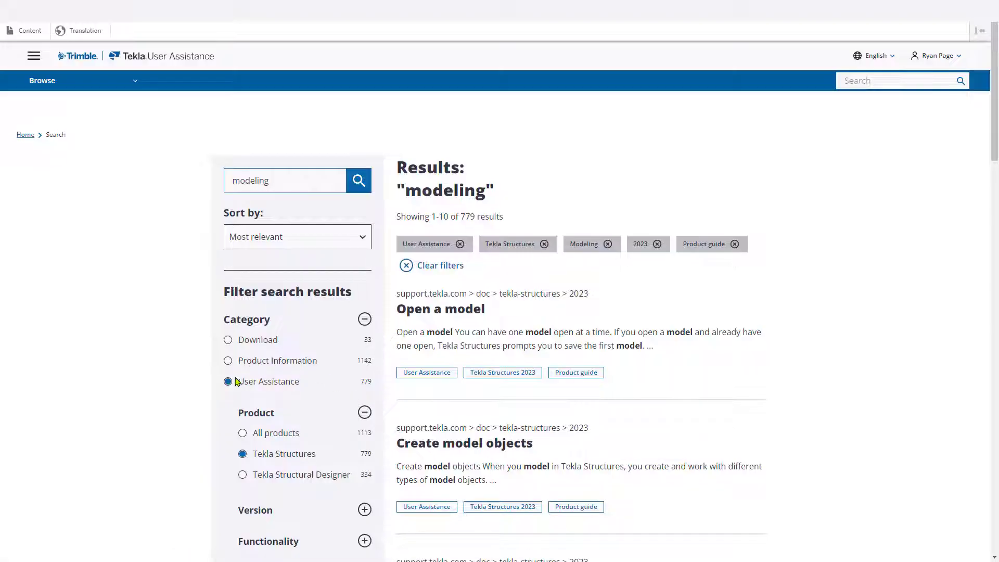
pyautogui.click(227, 360)
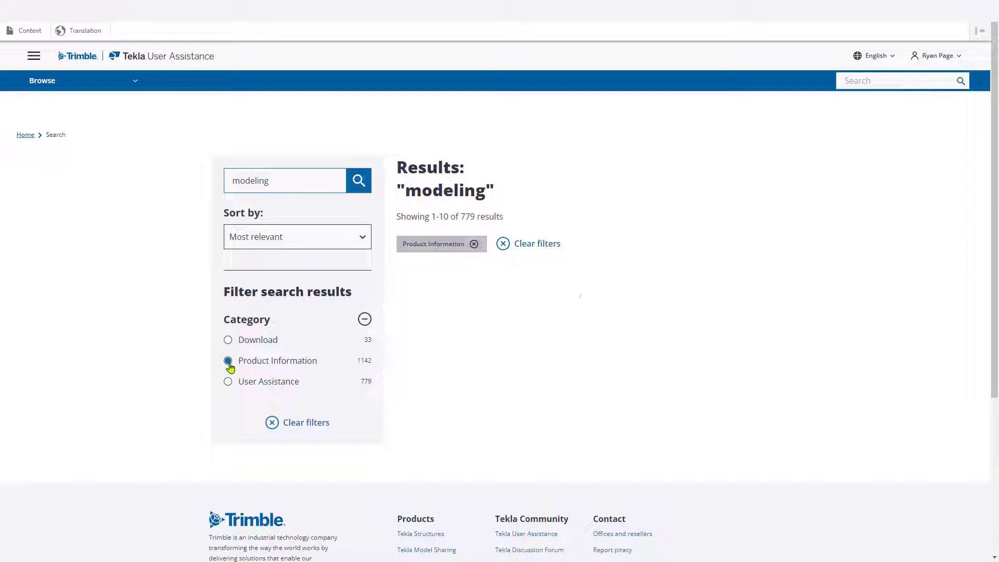
pyautogui.click(228, 360)
pyautogui.write(' beam')
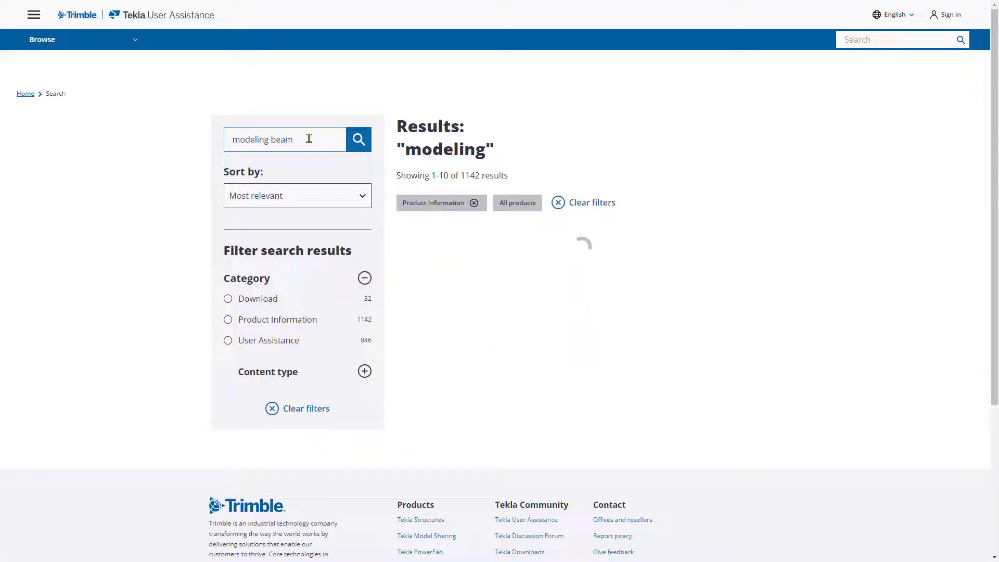
# - Run the beam modeling search filtered to User Assistance articles for Tekla Structures
pyautogui.click(358, 139)
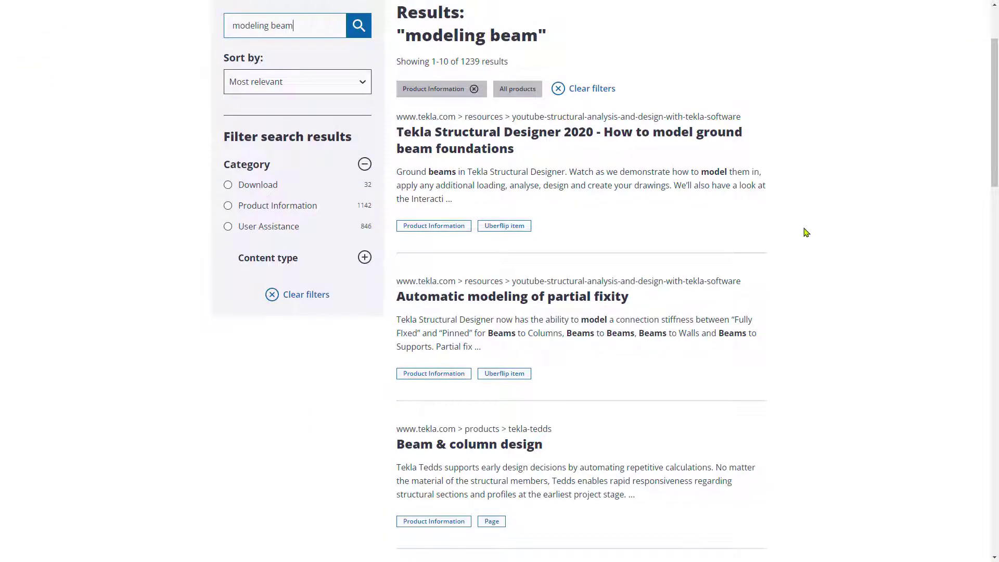
pyautogui.click(227, 226)
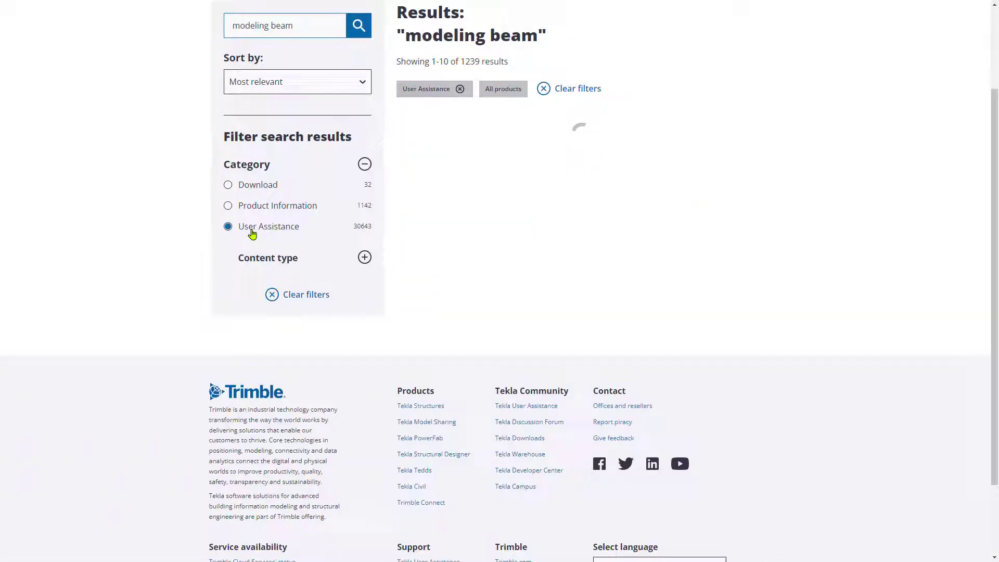
pyautogui.click(227, 225)
pyautogui.write('concrete ')
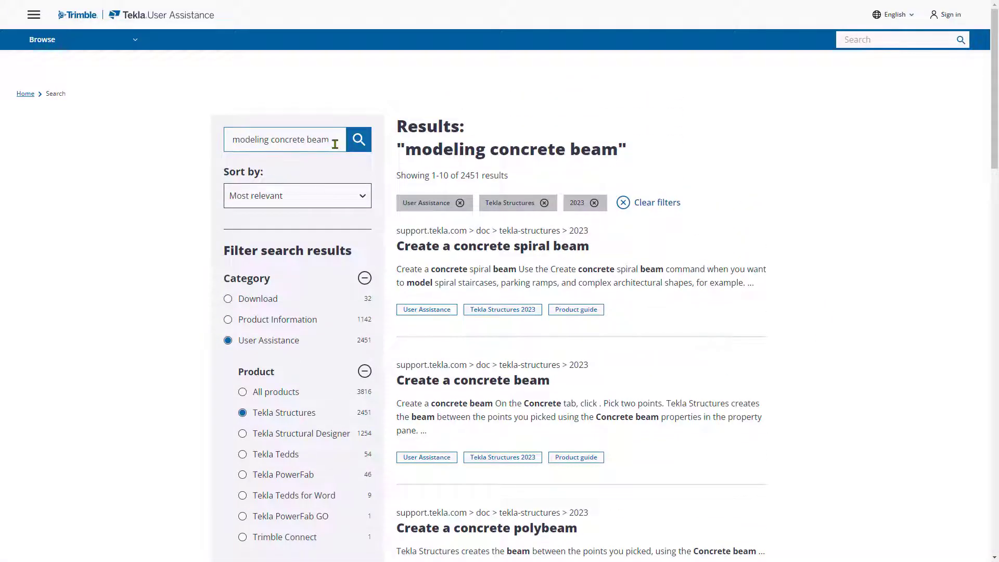
# - Search for 'layout', then refine the query to 'create layout point'
pyautogui.write('layout')
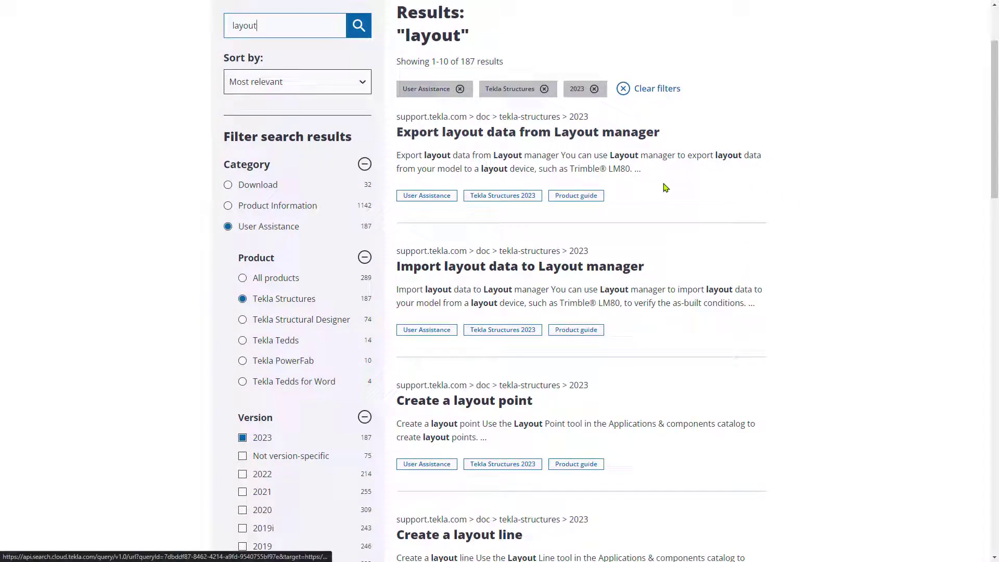
pyautogui.scroll(-3)
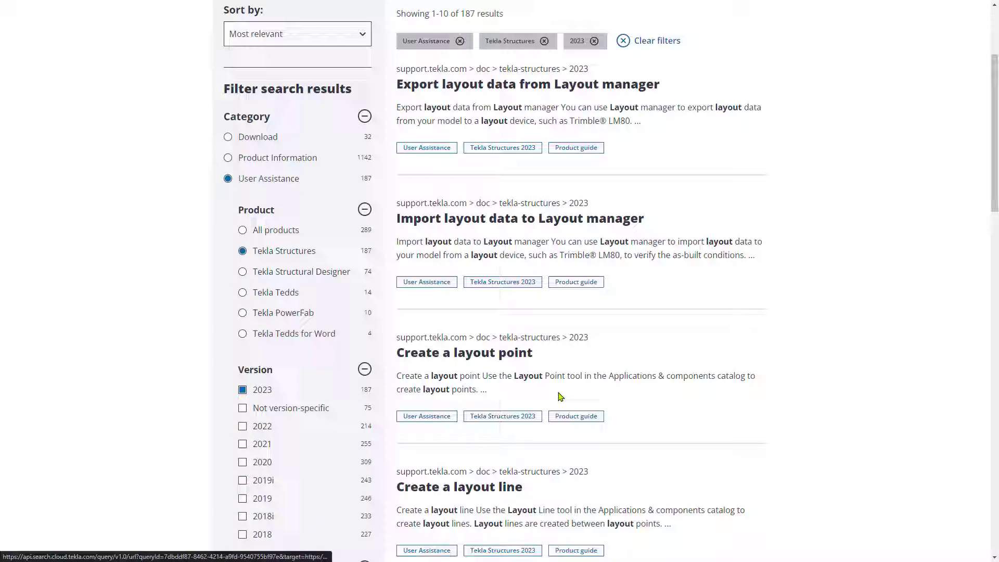
pyautogui.scroll(3)
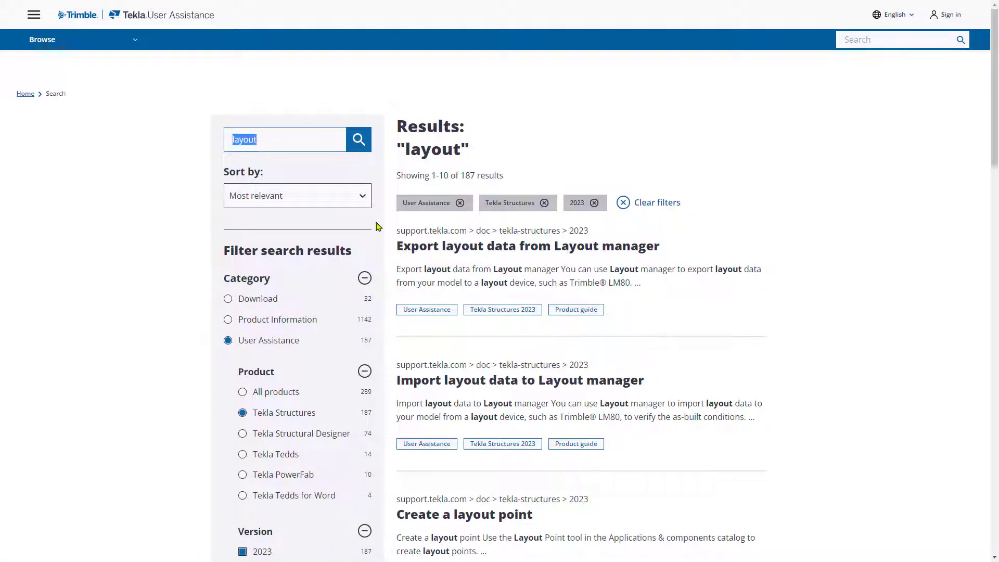
pyautogui.write('create layo')
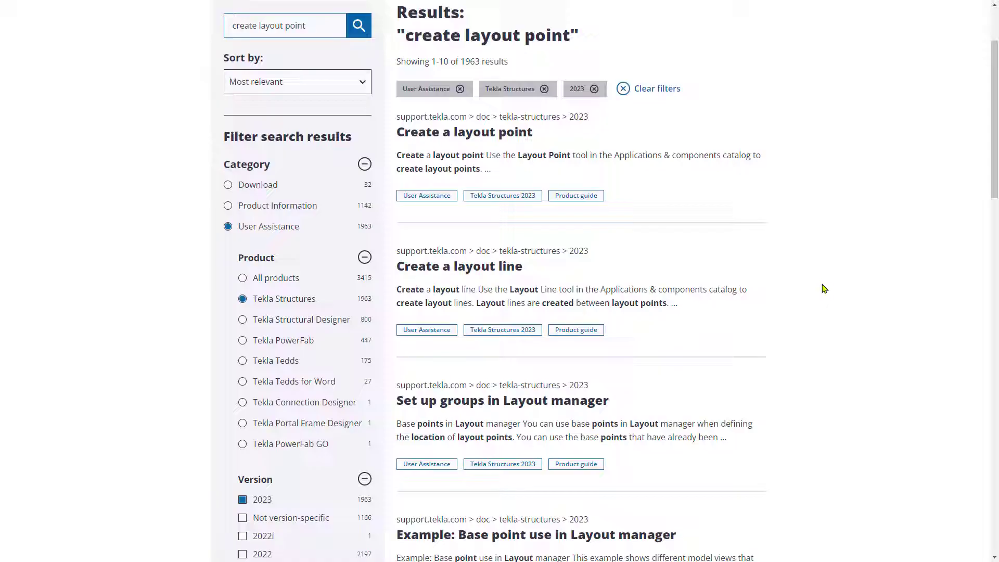
pyautogui.scroll(-3)
pyautogui.write('Example: Organizer')
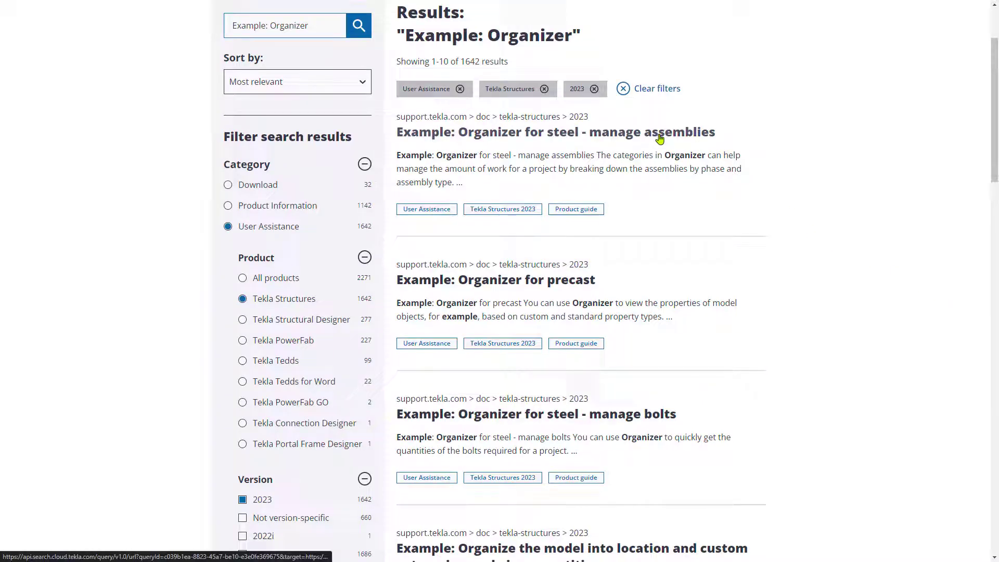
# - Search Organizer examples, then 'tips concrete', showing Product Information results
pyautogui.scroll(-3)
pyautogui.write(' Concrt')
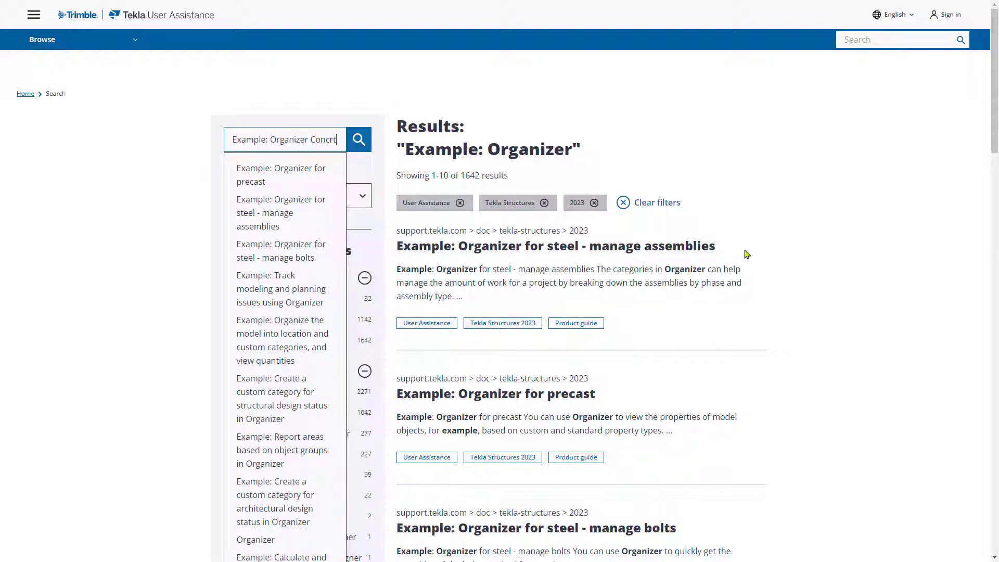
pyautogui.click(358, 139)
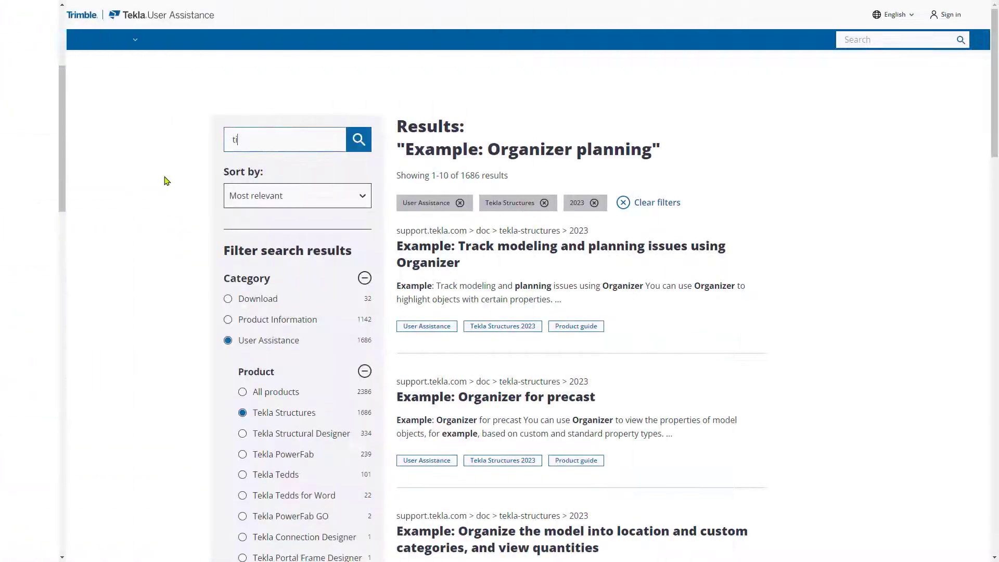
pyautogui.write('tips concre')
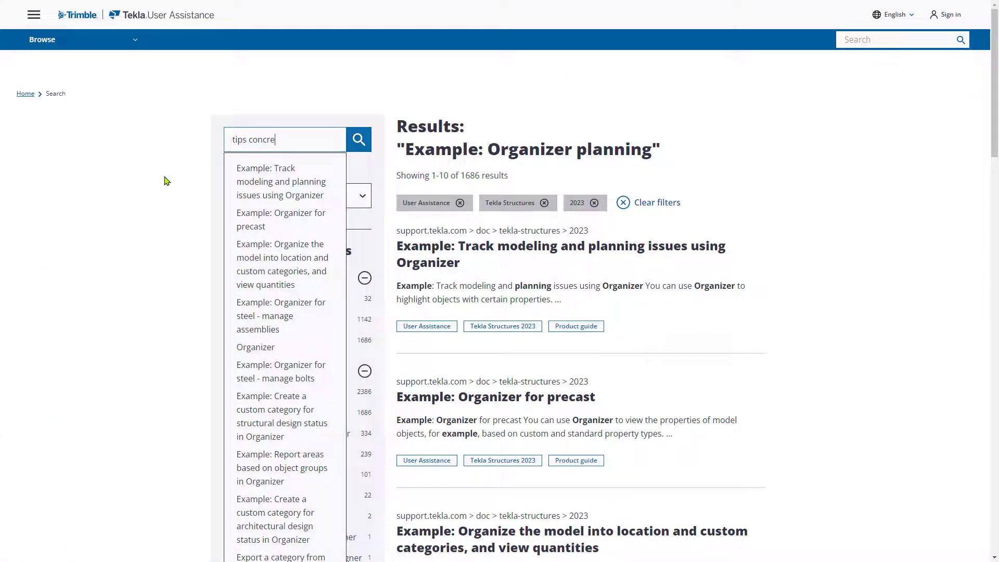
pyautogui.click(358, 139)
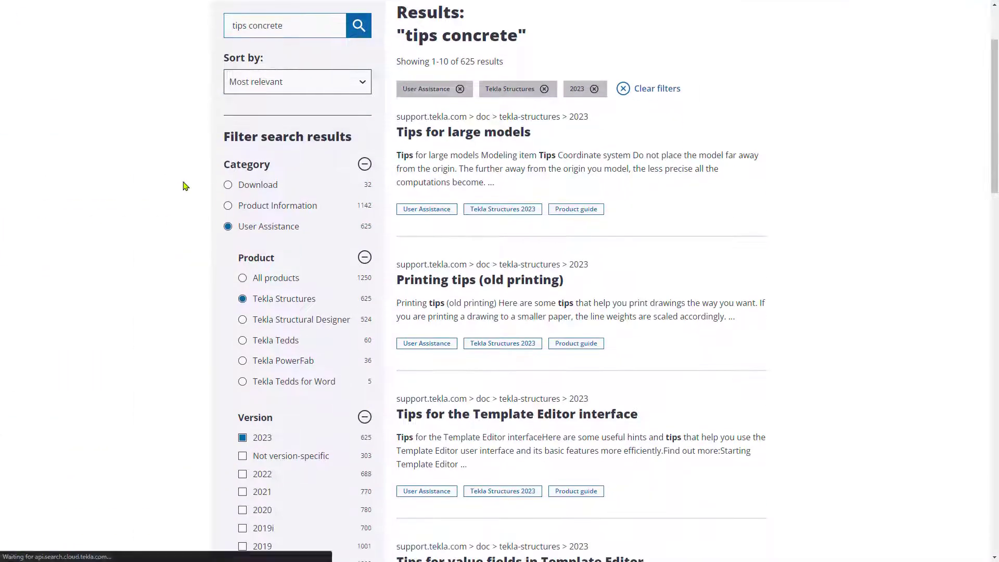
pyautogui.moveTo(254, 205)
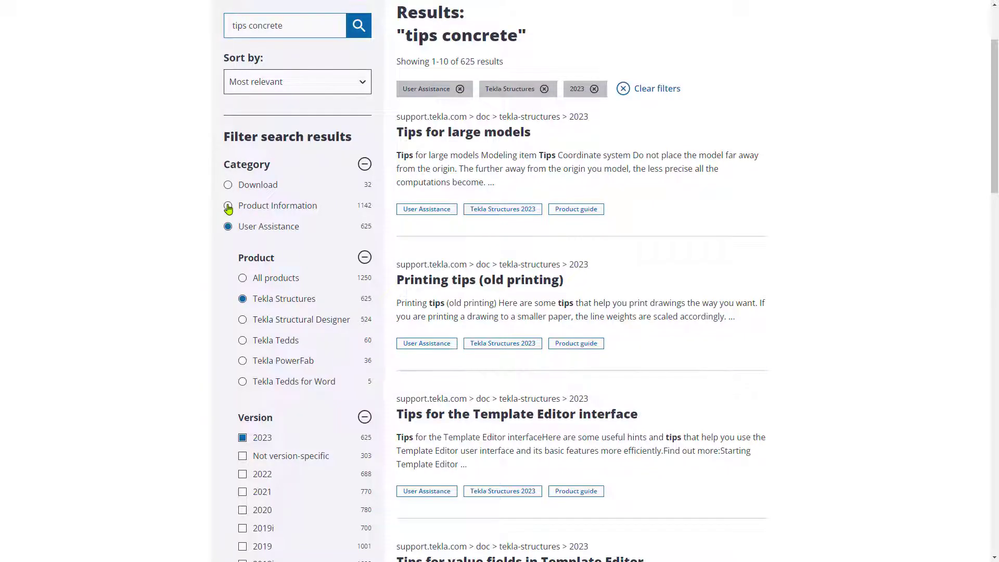
pyautogui.click(227, 205)
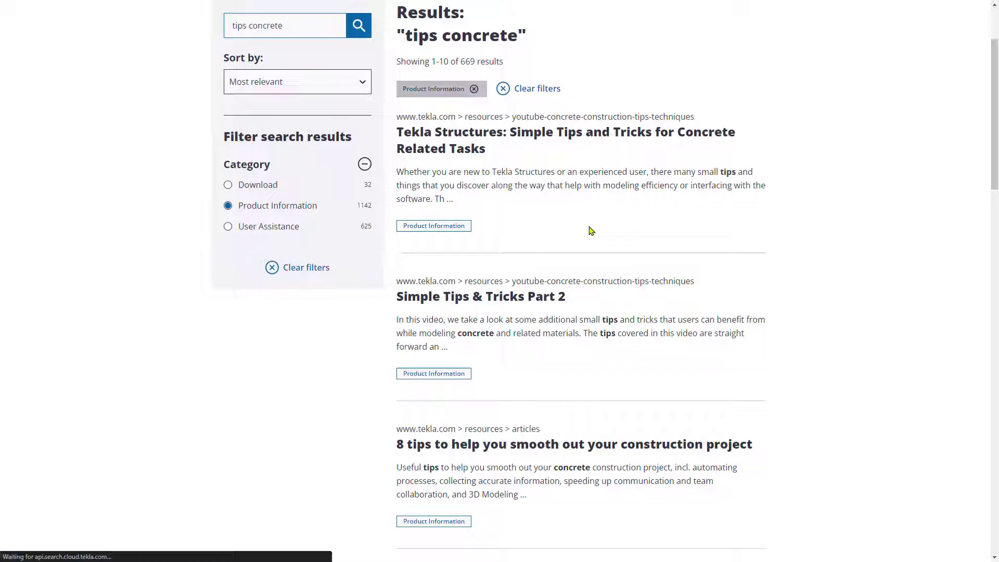
pyautogui.scroll(-3)
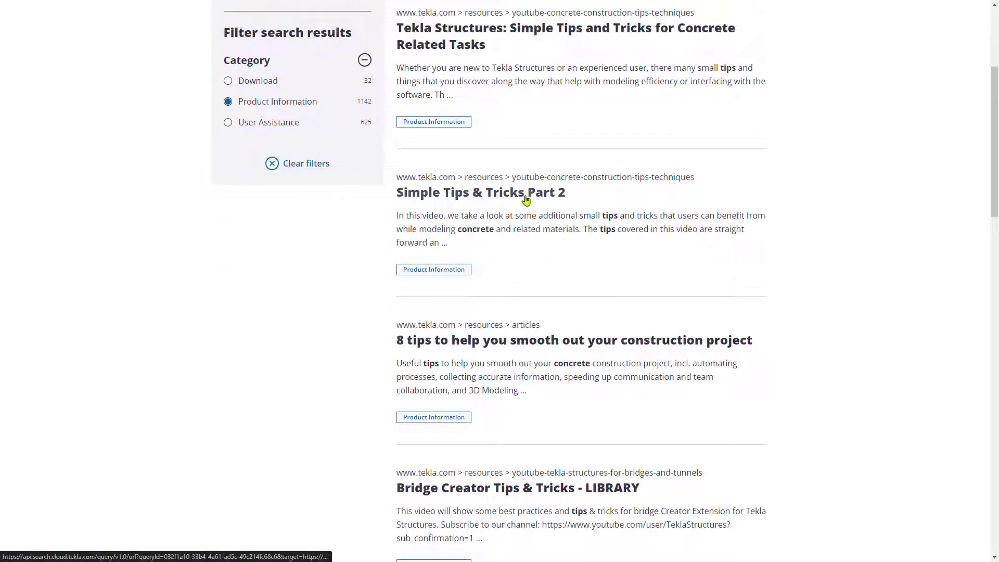
pyautogui.scroll(-3)
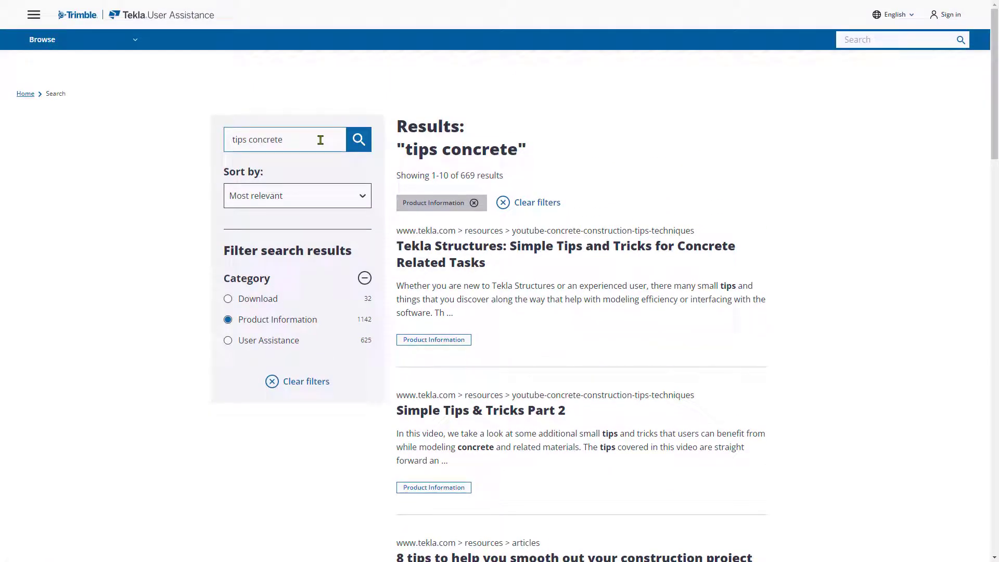
pyautogui.moveTo(666, 216)
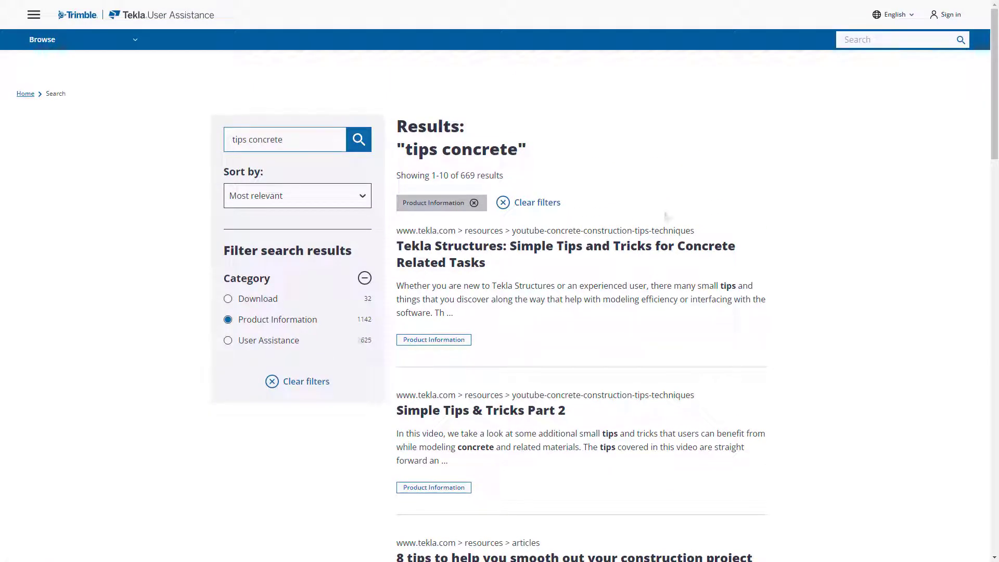
# - Search 'define drawings' and filter to User Assistance articles for Tekla Structures
pyautogui.tripleClick(284, 139)
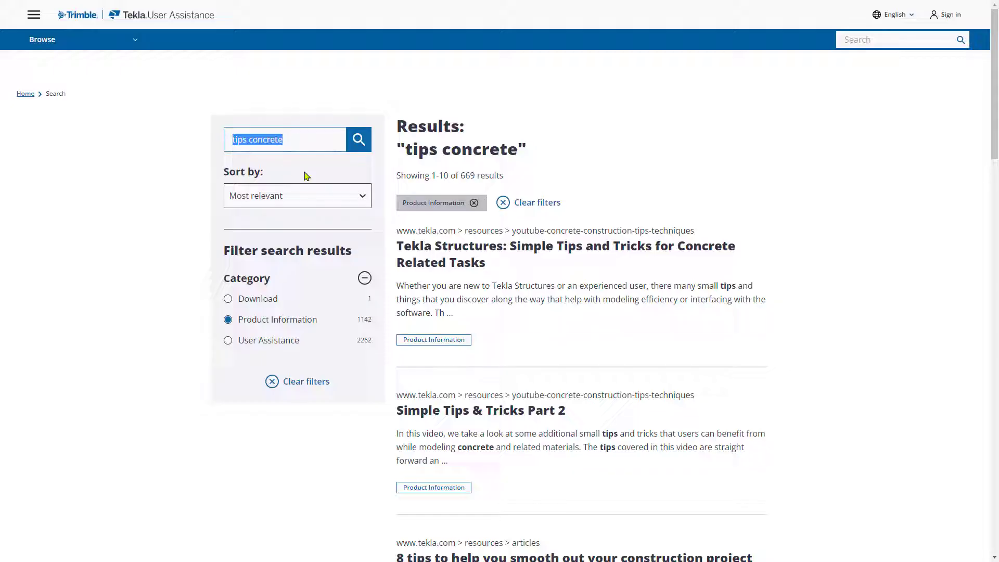
pyautogui.write('define drawings')
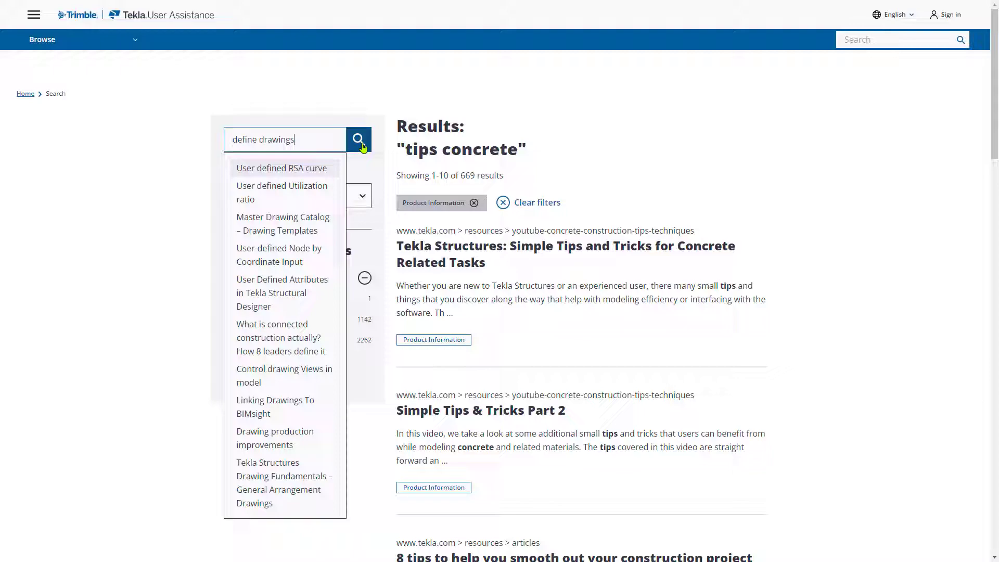
pyautogui.click(358, 140)
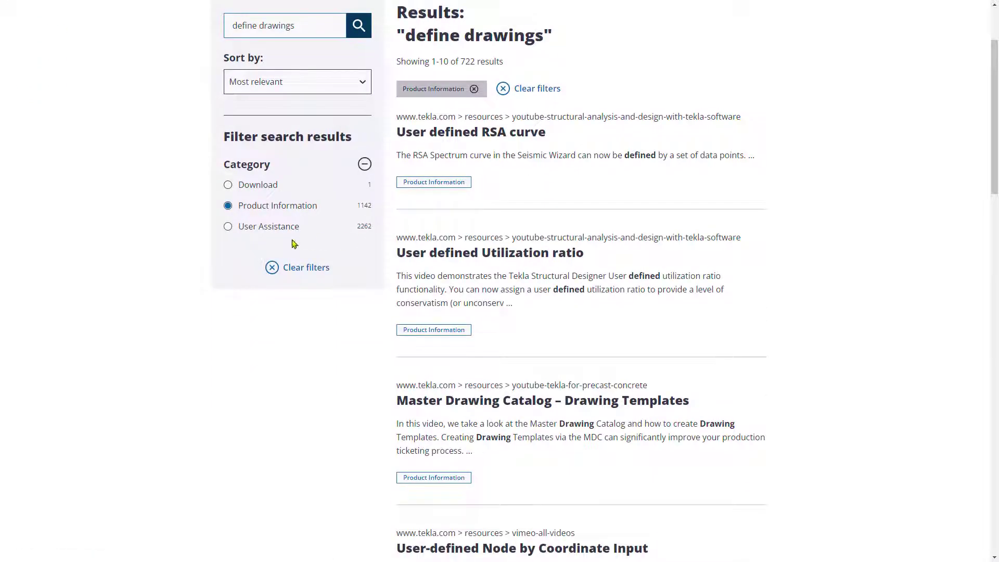
pyautogui.click(228, 226)
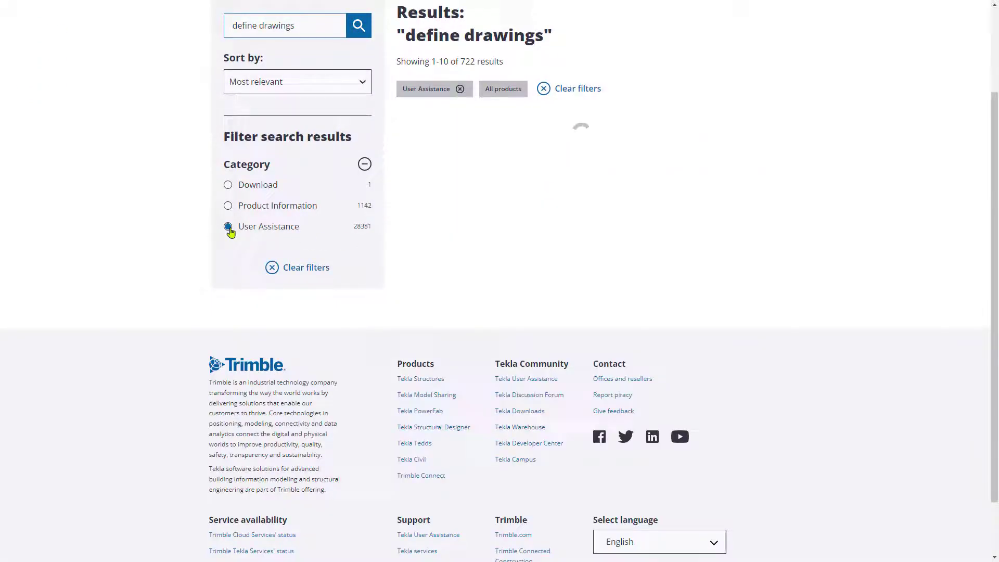
pyautogui.click(228, 227)
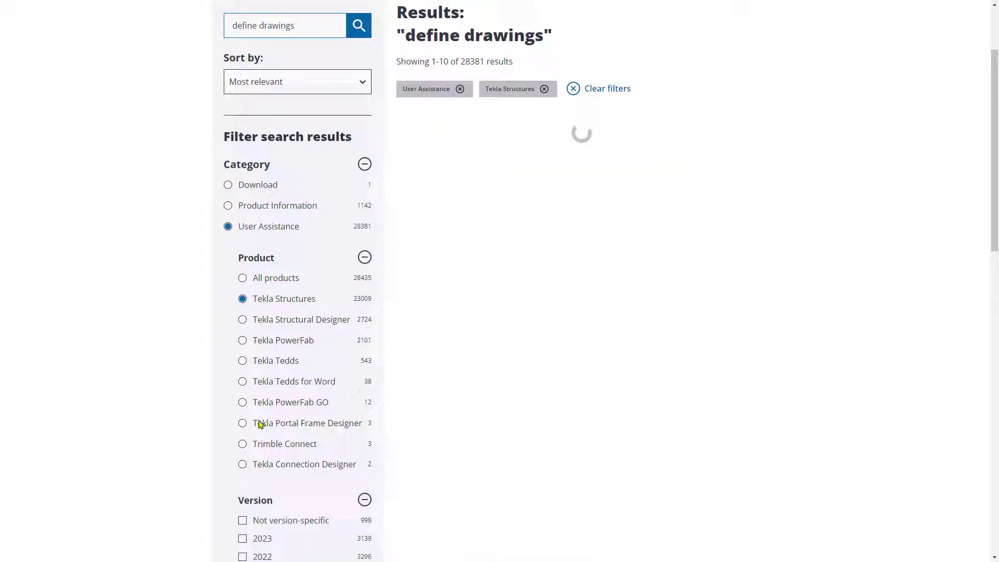
pyautogui.click(242, 537)
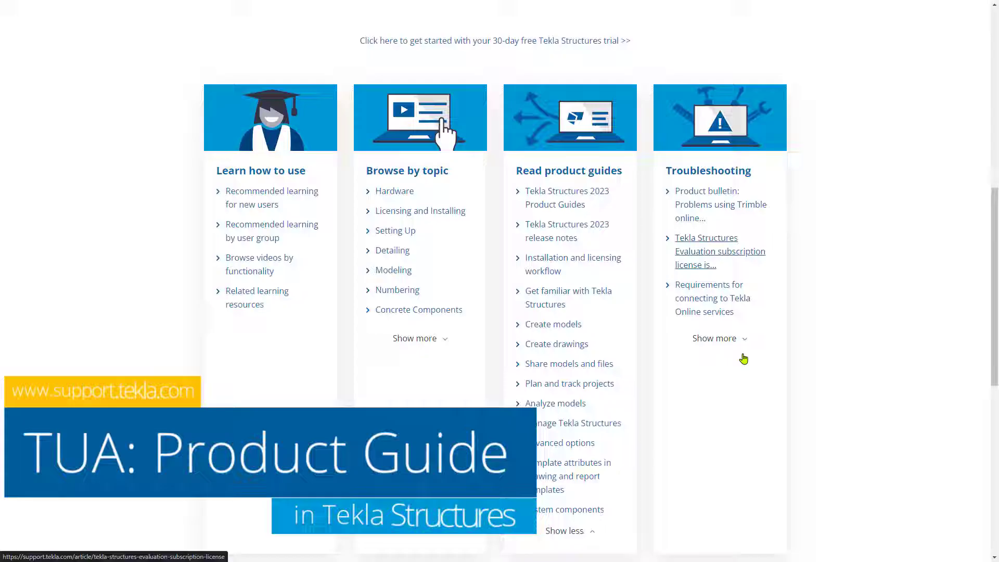
# - Open the Tekla Structures 2023 Product Guides and expand Create drawings > Create drawings in Tekla Structures
pyautogui.scroll(-3)
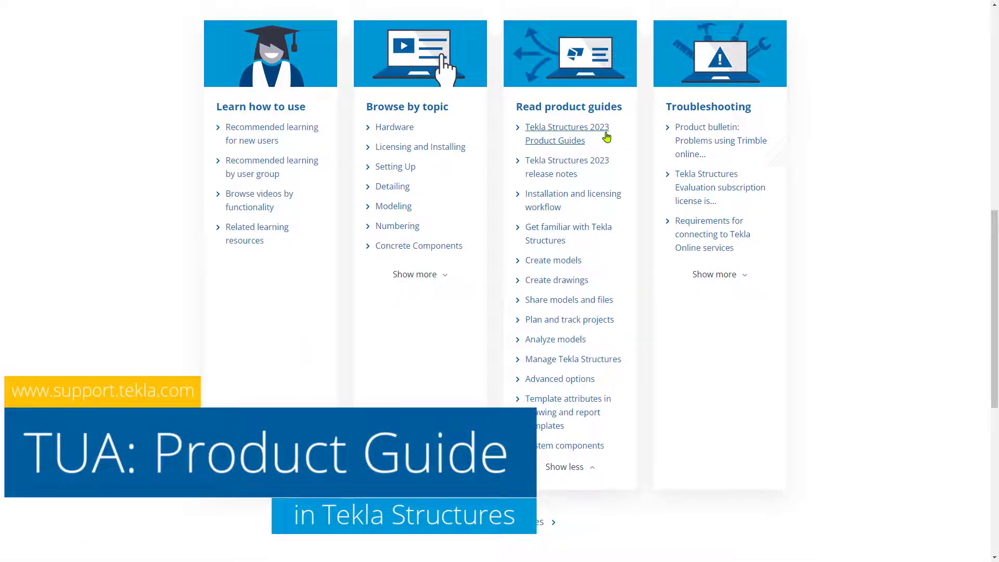
pyautogui.click(566, 133)
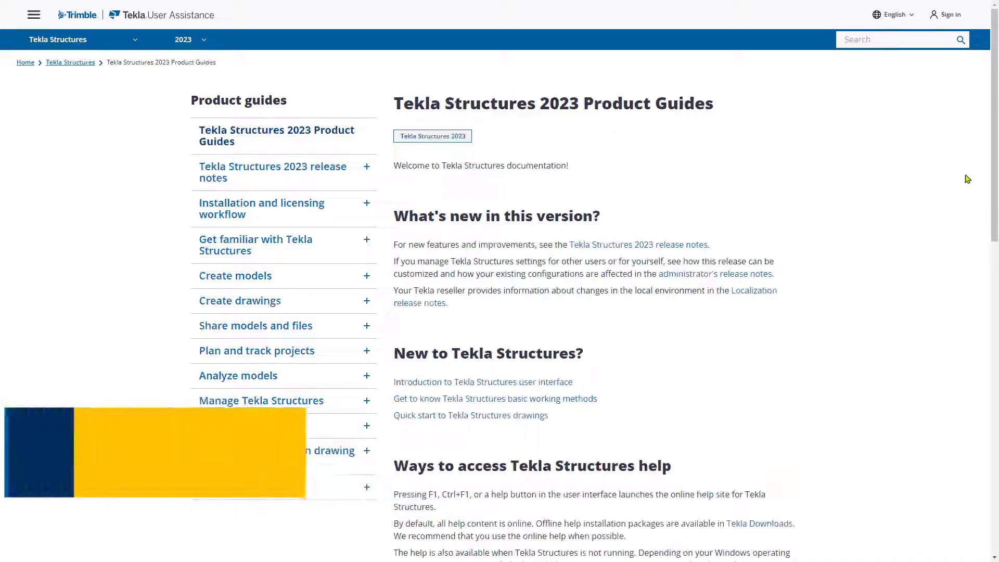
pyautogui.scroll(-3)
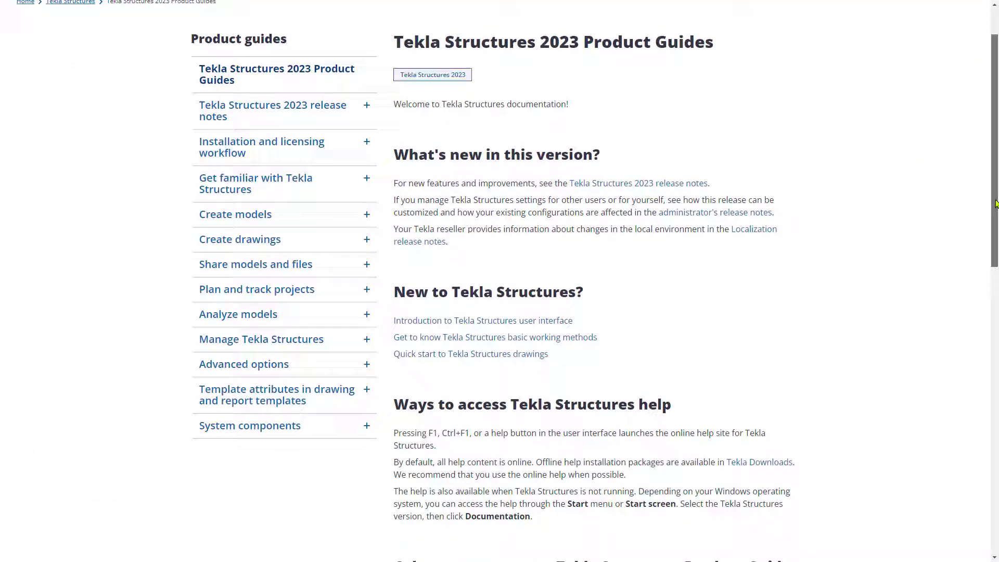
pyautogui.scroll(-3)
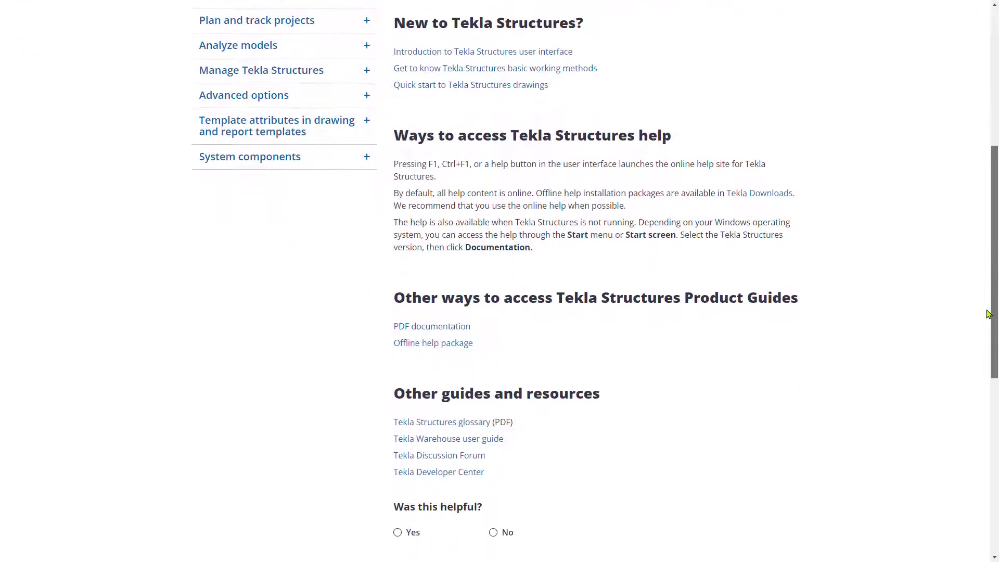
pyautogui.scroll(-3)
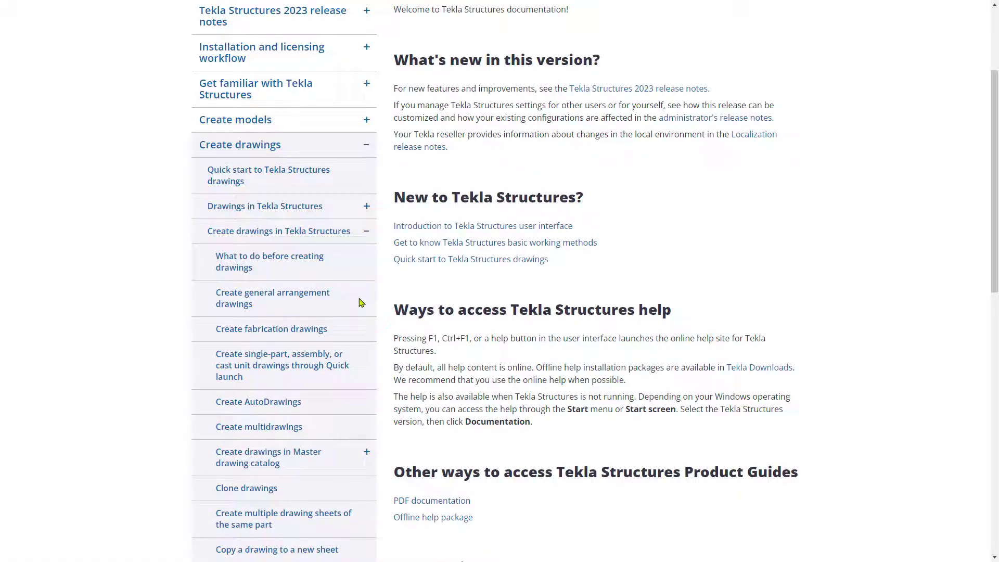
# - Read the 'Create general arrangement drawings' article, then expand Plan and track projects
pyautogui.click(273, 298)
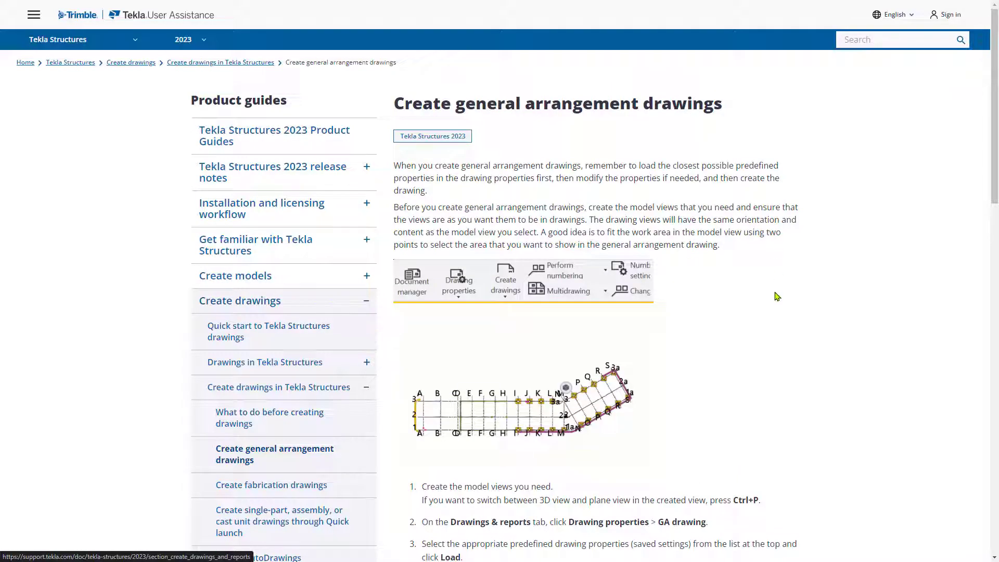
pyautogui.scroll(-3)
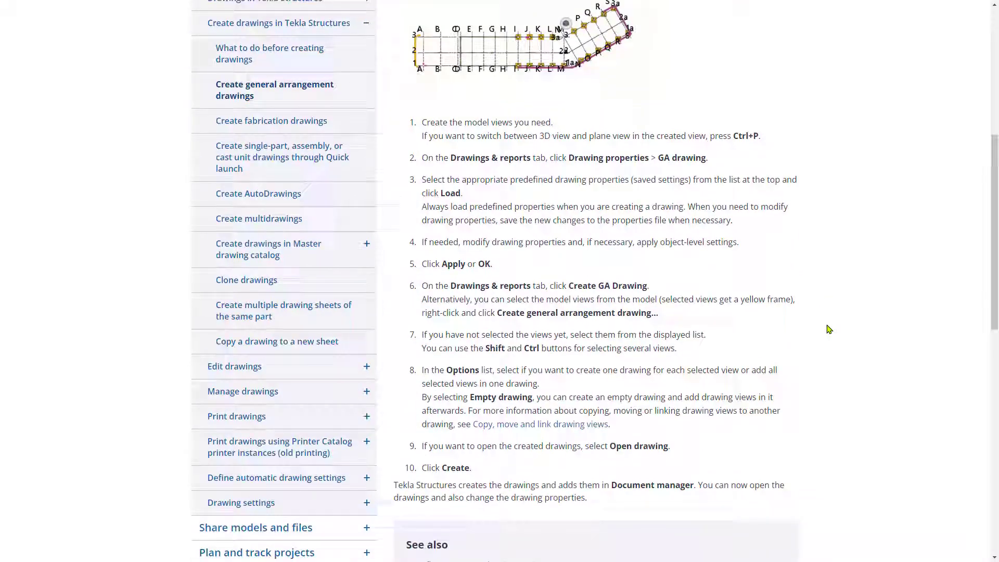
pyautogui.scroll(-3)
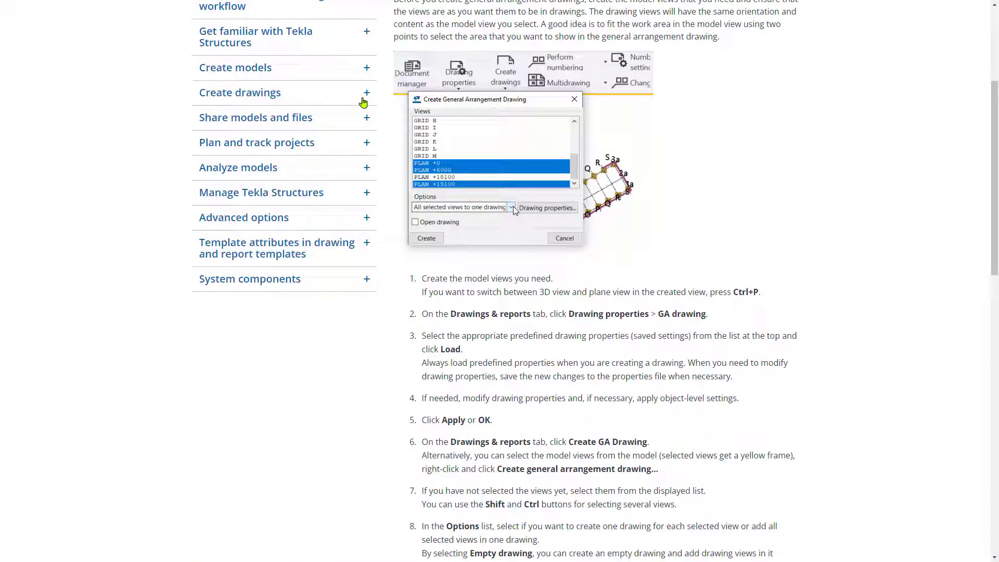
pyautogui.click(256, 142)
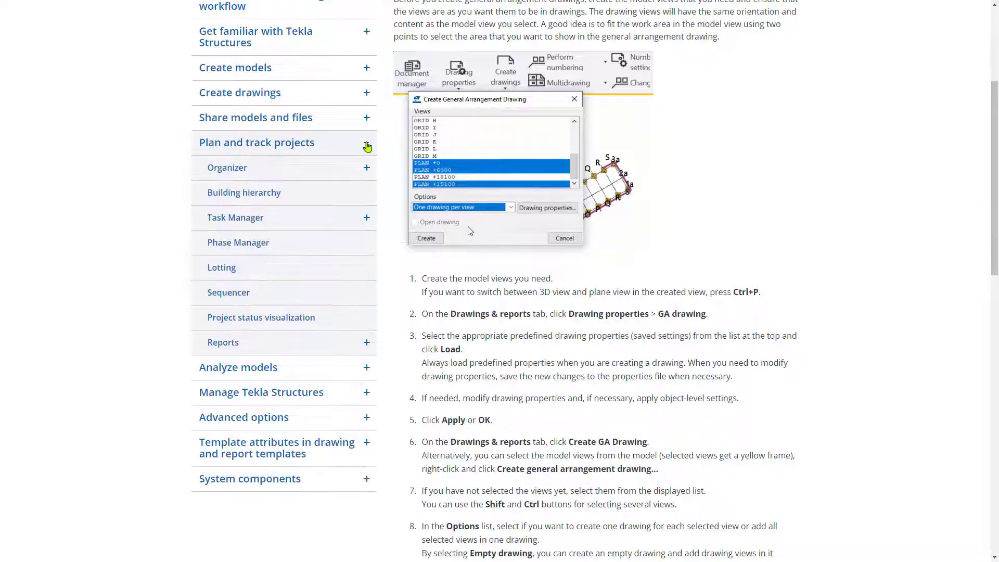
# - Read through the Building hierarchy article on the way to the Organizer reporting article
pyautogui.click(244, 192)
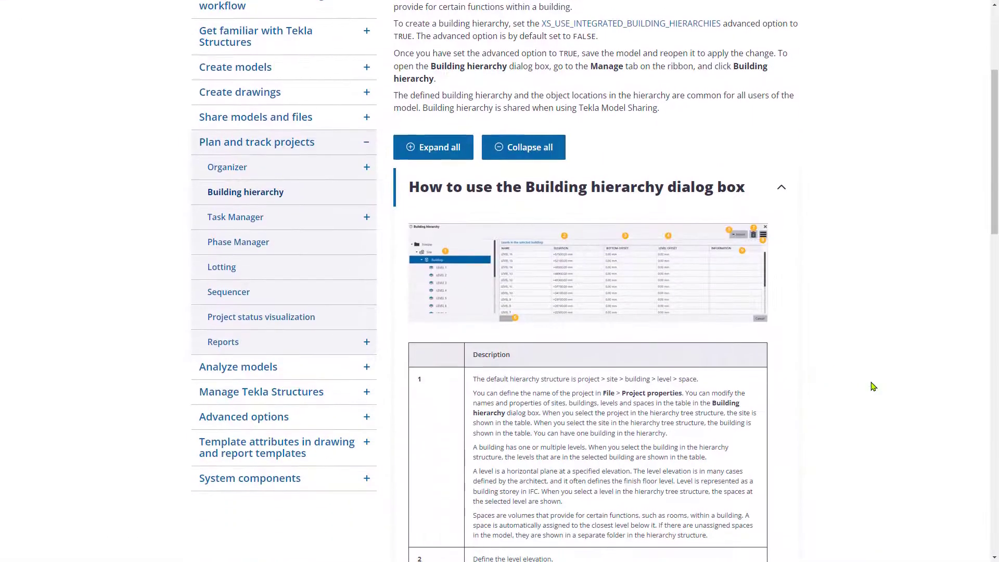
pyautogui.scroll(-3)
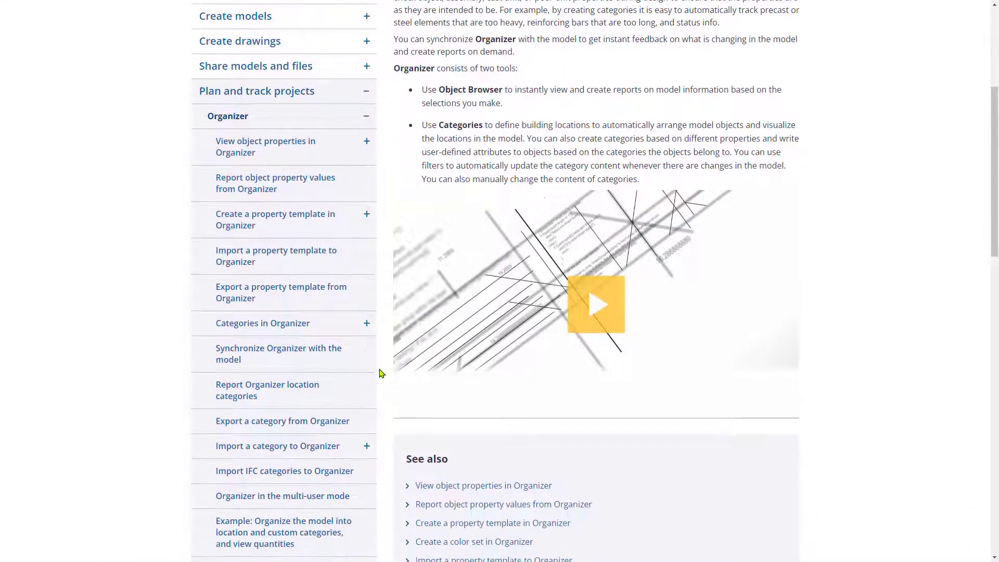
pyautogui.scroll(-3)
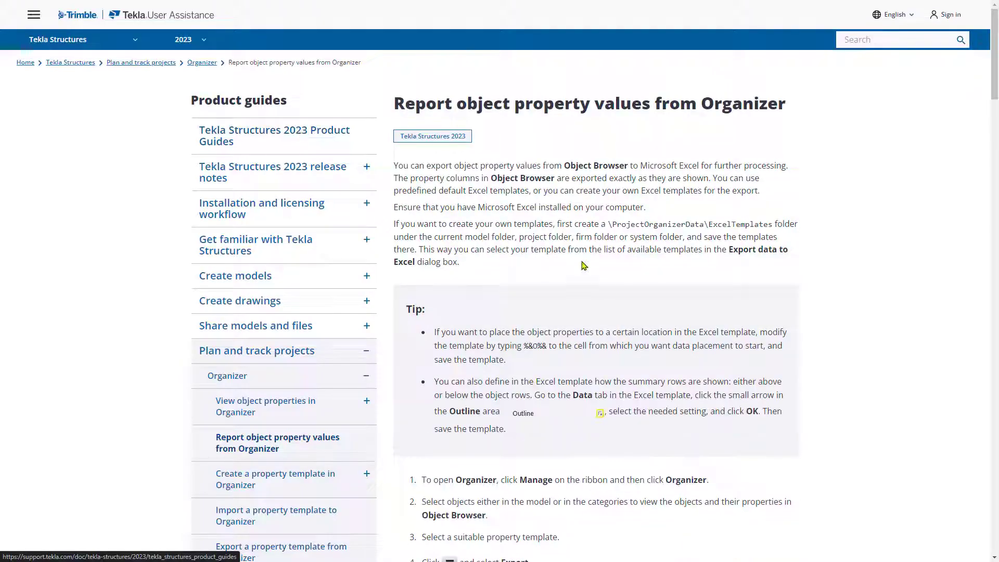
pyautogui.scroll(-3)
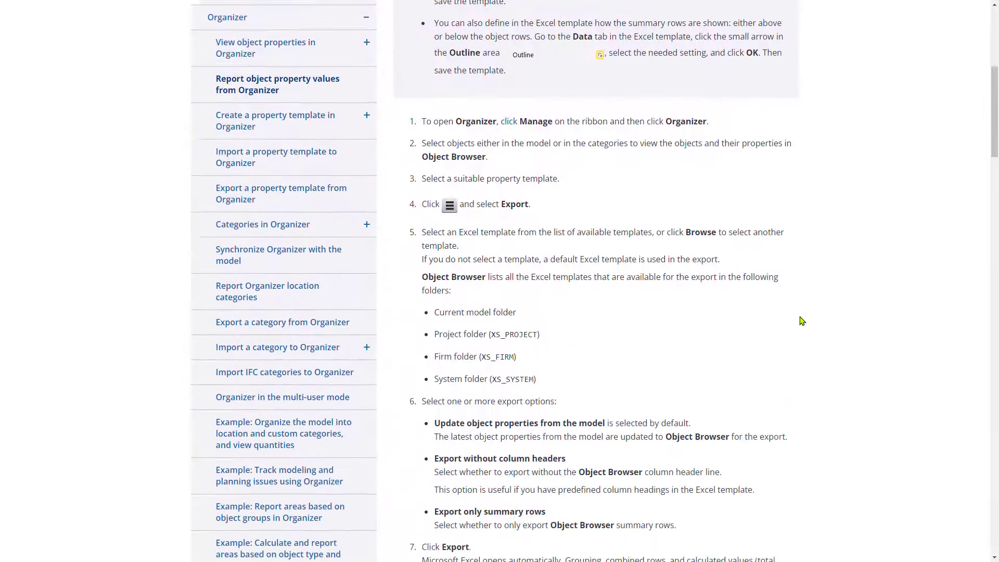
pyautogui.scroll(-3)
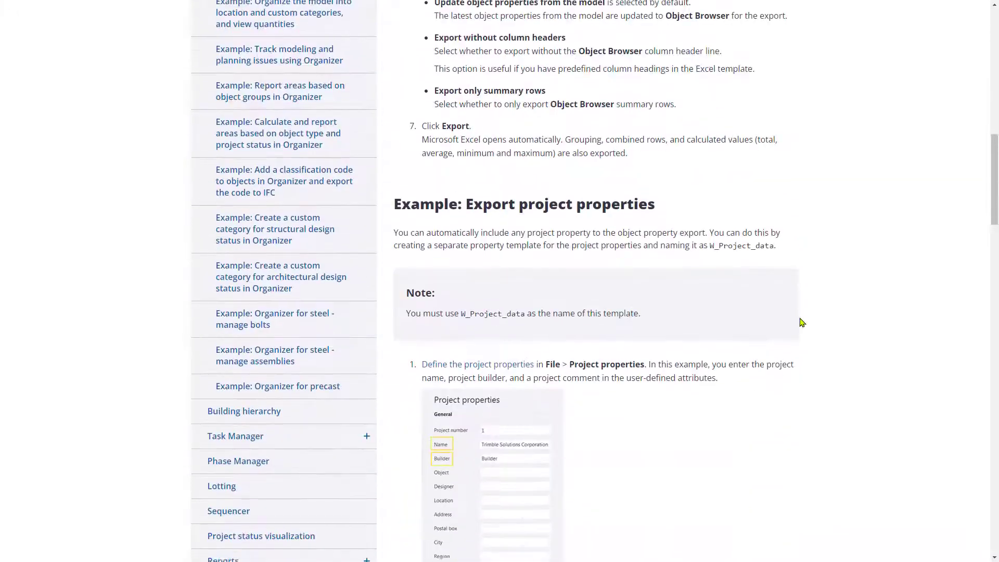
pyautogui.scroll(-3)
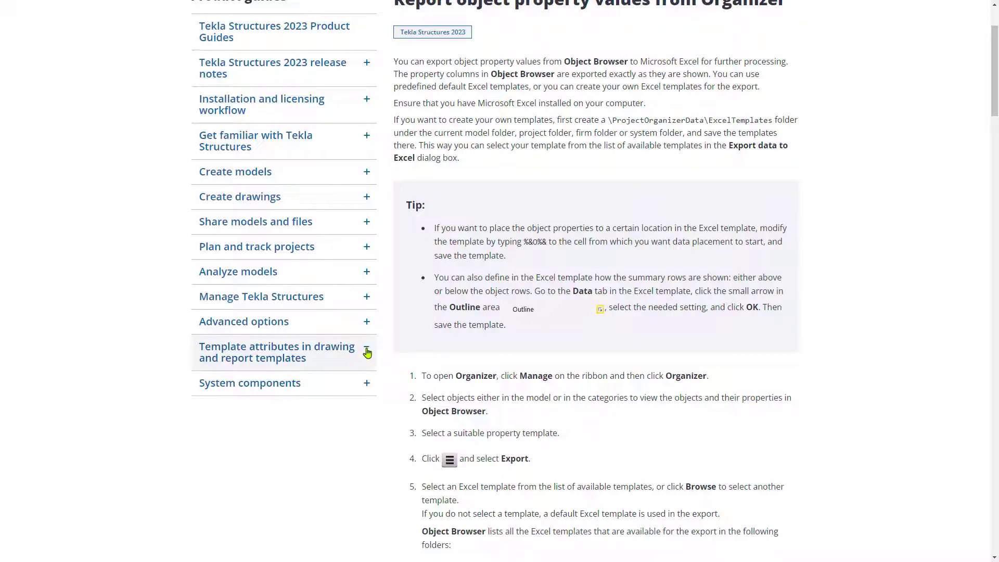
# - Browse the Template attributes - D list, then open the MATERIAL attribute article
pyautogui.click(366, 353)
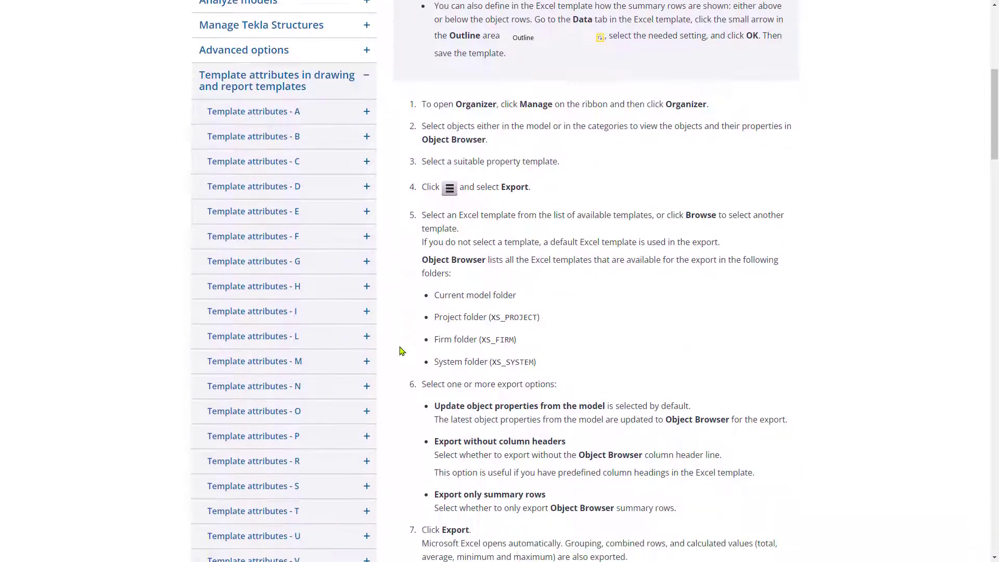
pyautogui.scroll(-3)
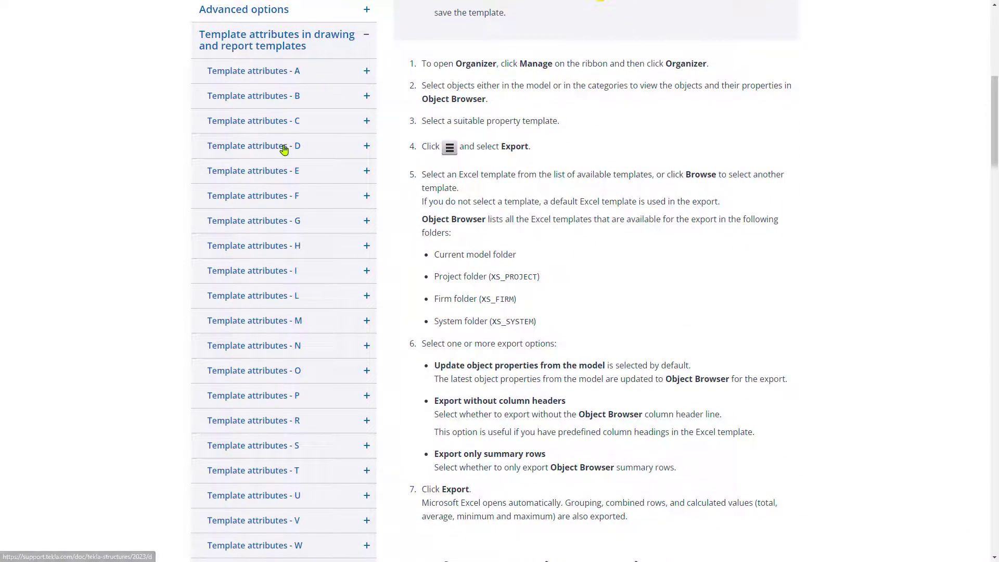
pyautogui.moveTo(312, 153)
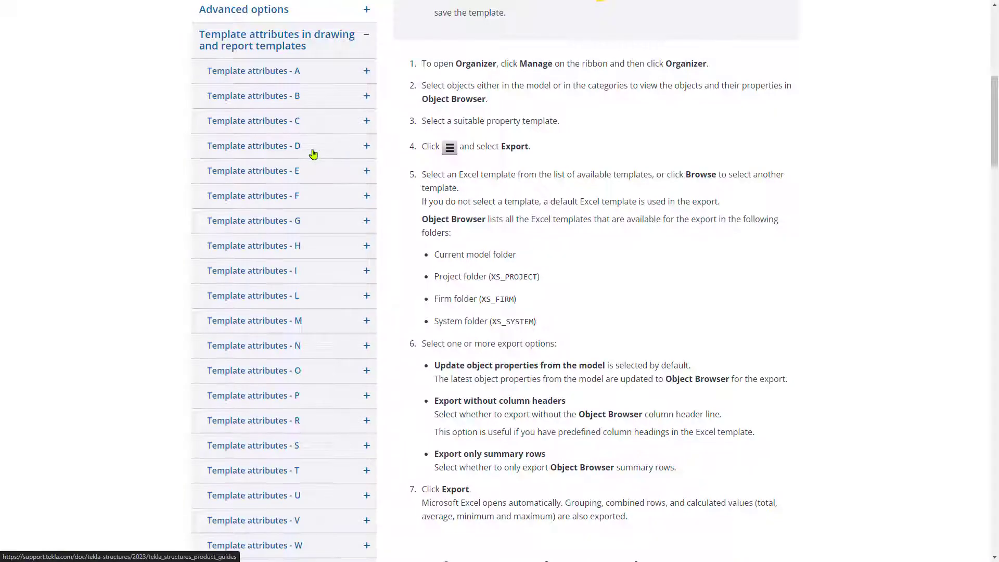
pyautogui.click(253, 146)
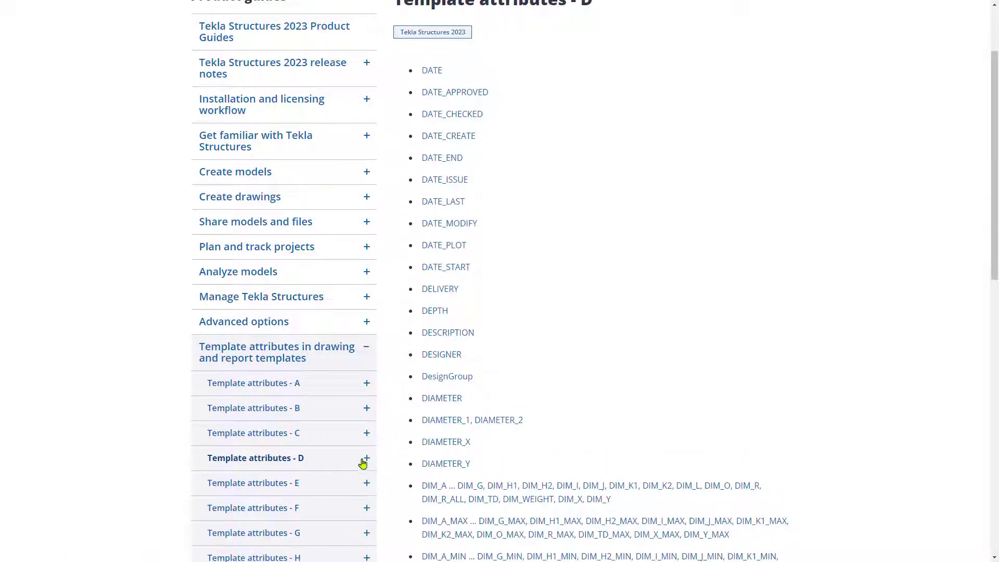
pyautogui.scroll(-3)
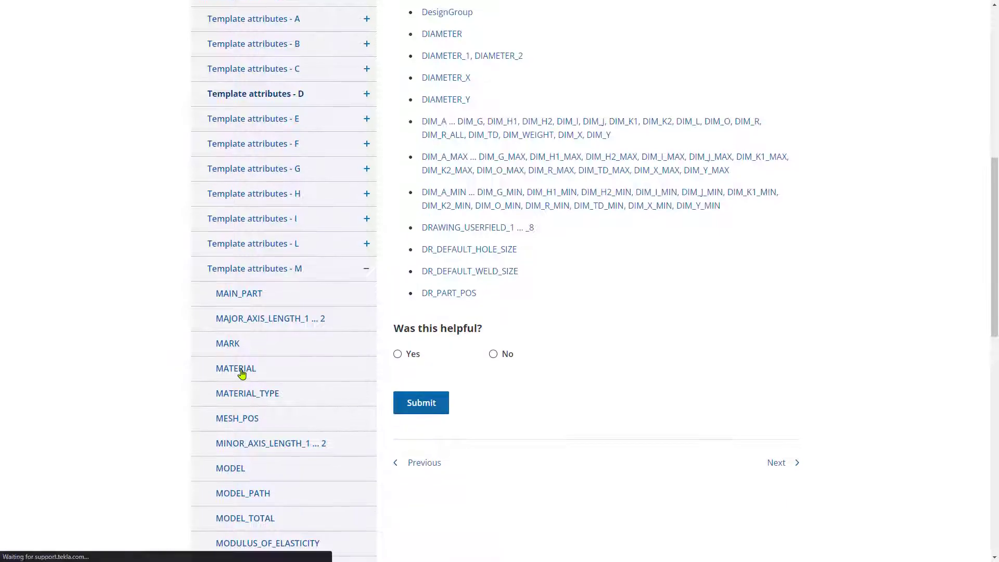
pyautogui.click(236, 368)
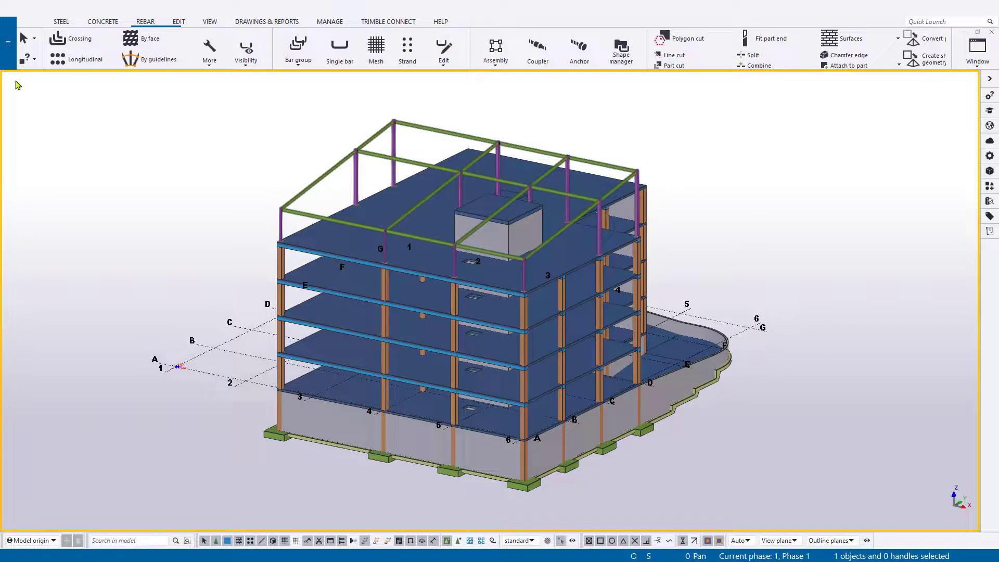
# - Show the File menu's Help submenu with User Assistance, product guides and support options
pyautogui.click(6, 44)
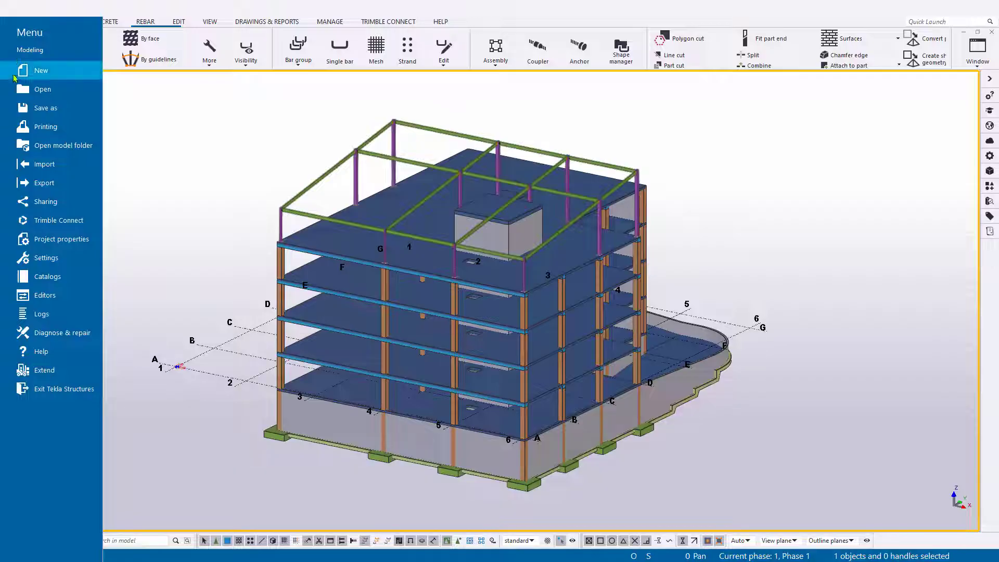
pyautogui.click(41, 352)
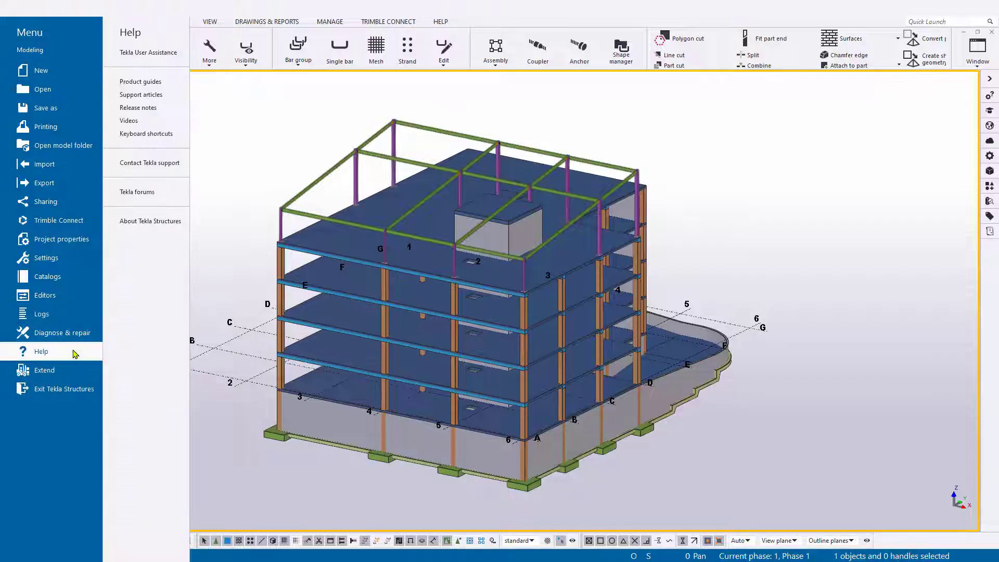
pyautogui.moveTo(151, 162)
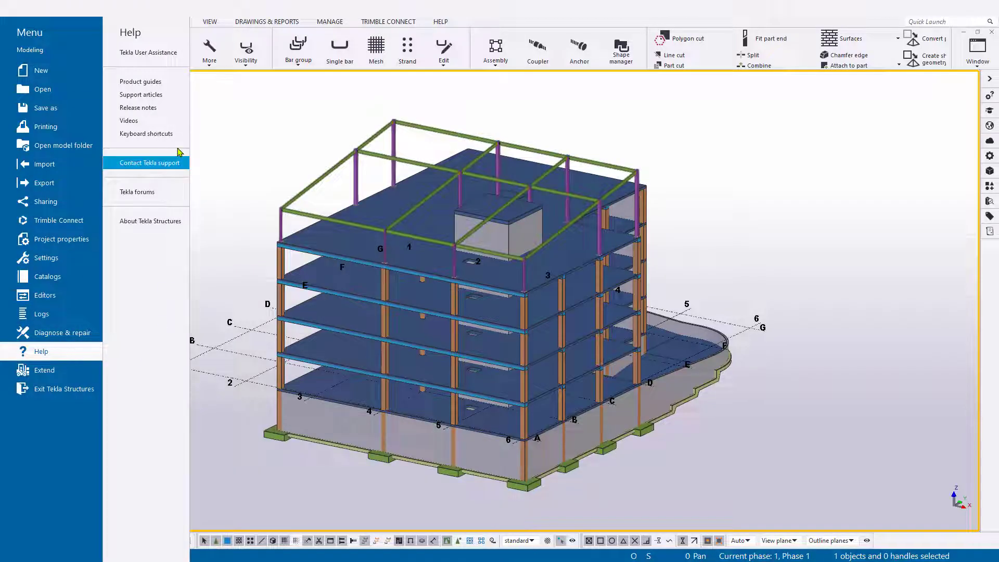